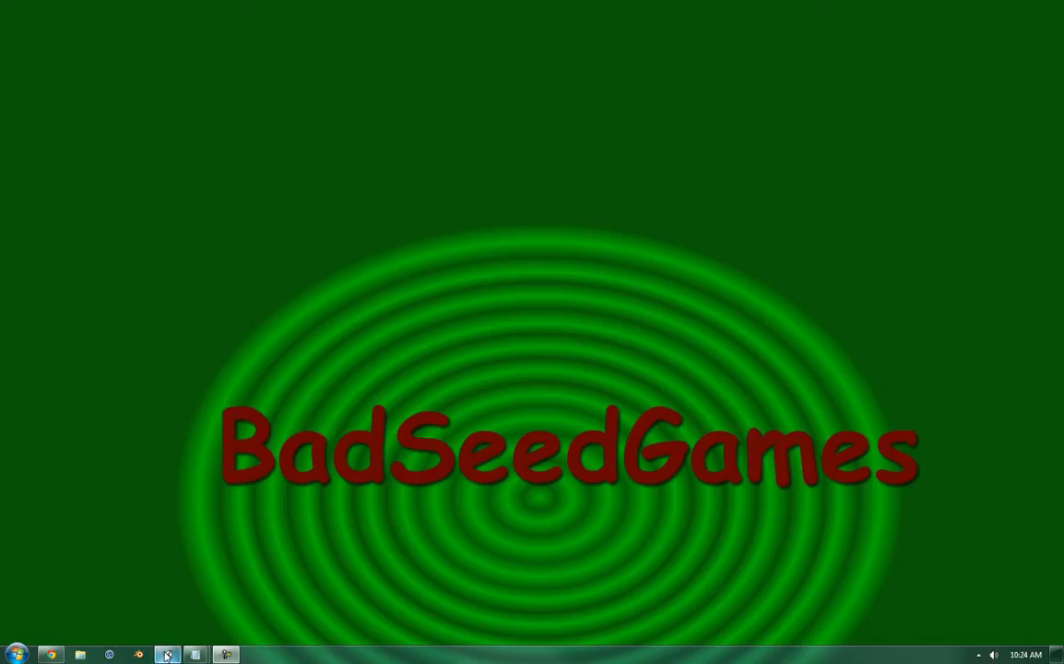
# Step: Bring Unity forward, select the Floor, then select the Sphere to inspect its properties
pyautogui.click(170, 653)
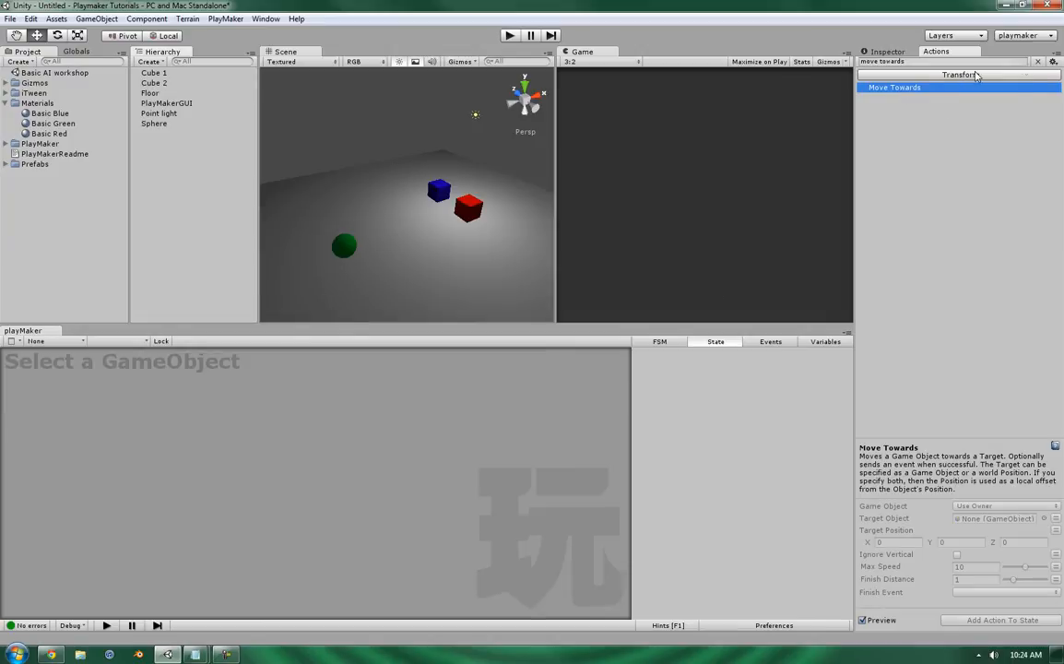
pyautogui.moveTo(405, 193)
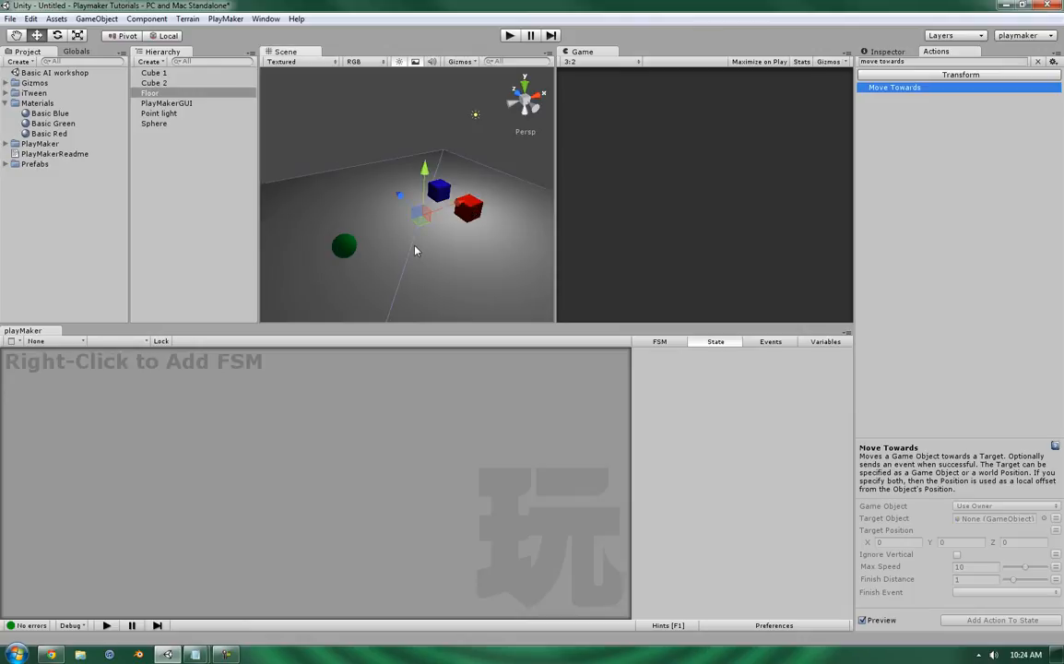
pyautogui.click(156, 72)
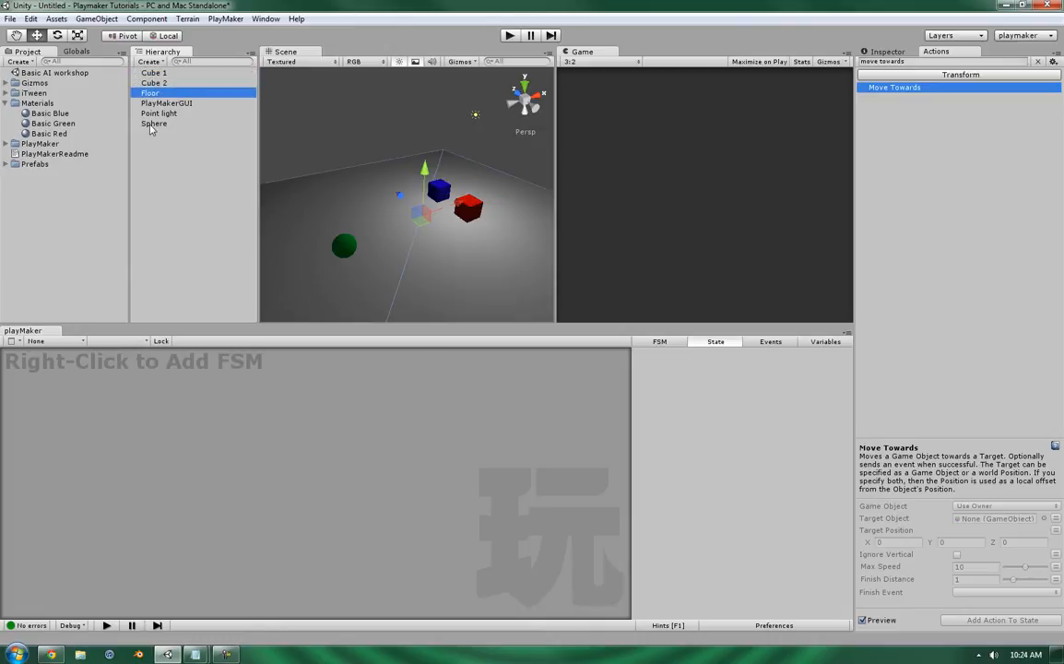
pyautogui.click(157, 122)
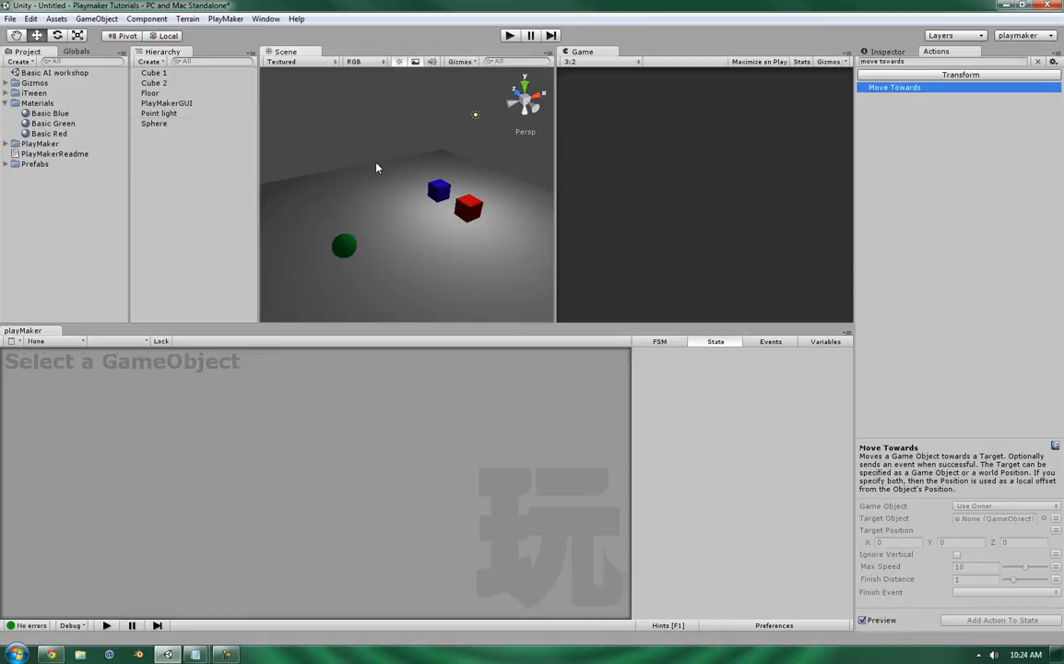
pyautogui.moveTo(735, 100)
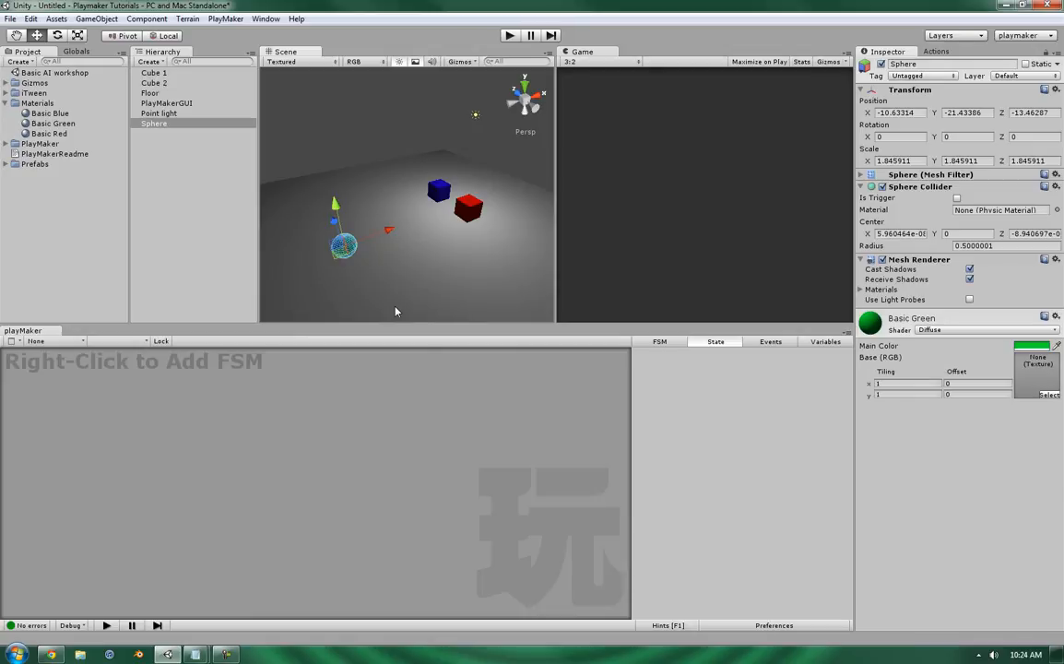
# Step: Add an FSM to Cube 1 with Move Towards, leaving Game Object on Use Owner
pyautogui.rightClick(166, 451)
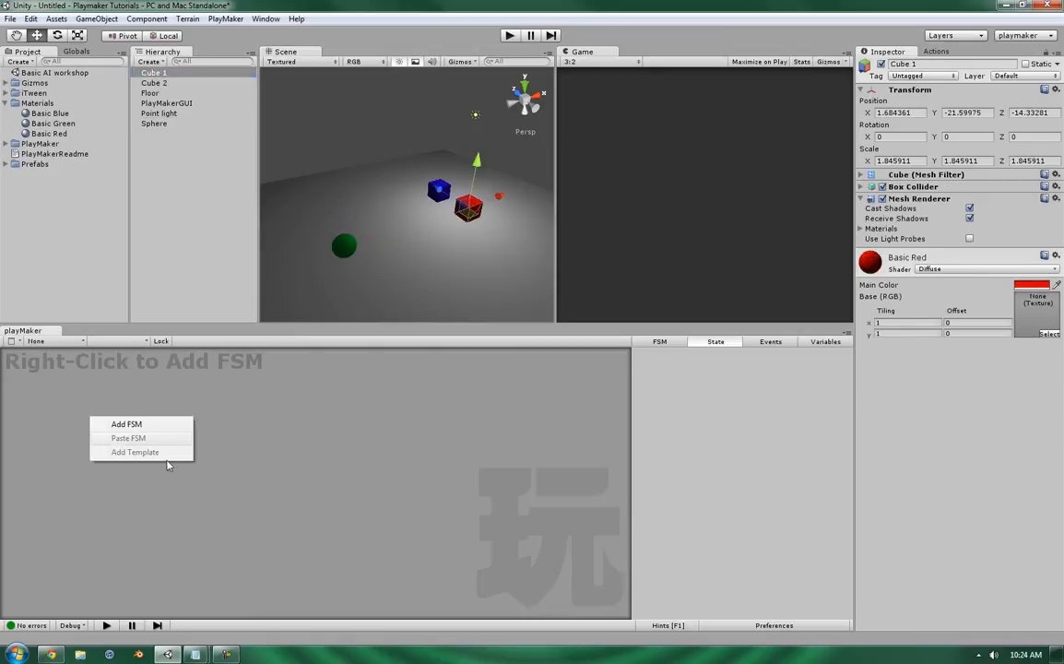
pyautogui.click(127, 424)
pyautogui.write('move towards')
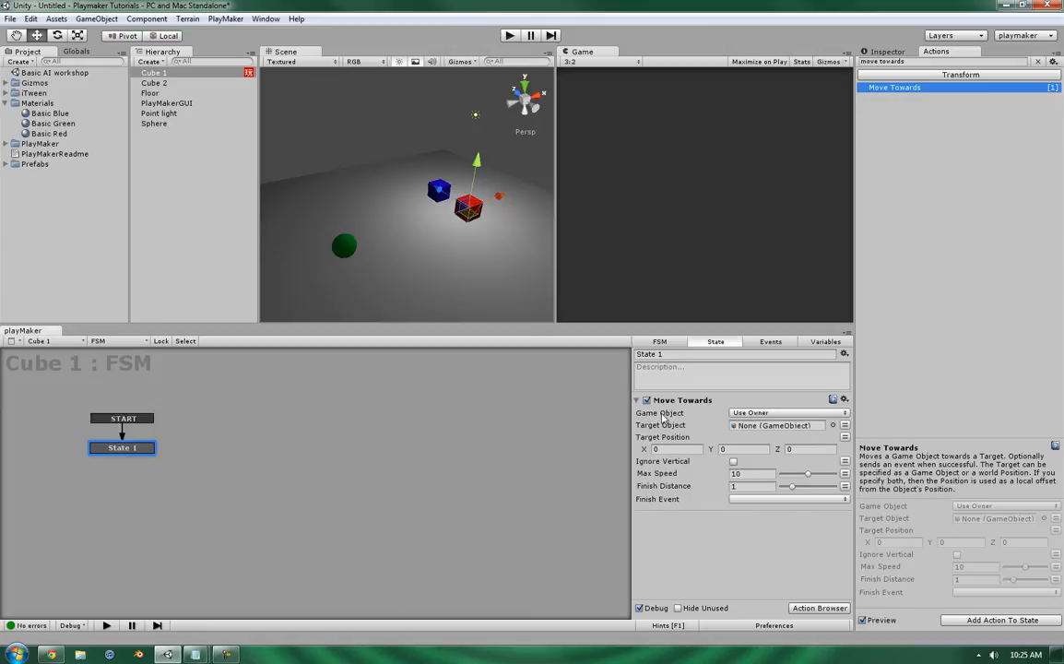
pyautogui.moveTo(721, 417)
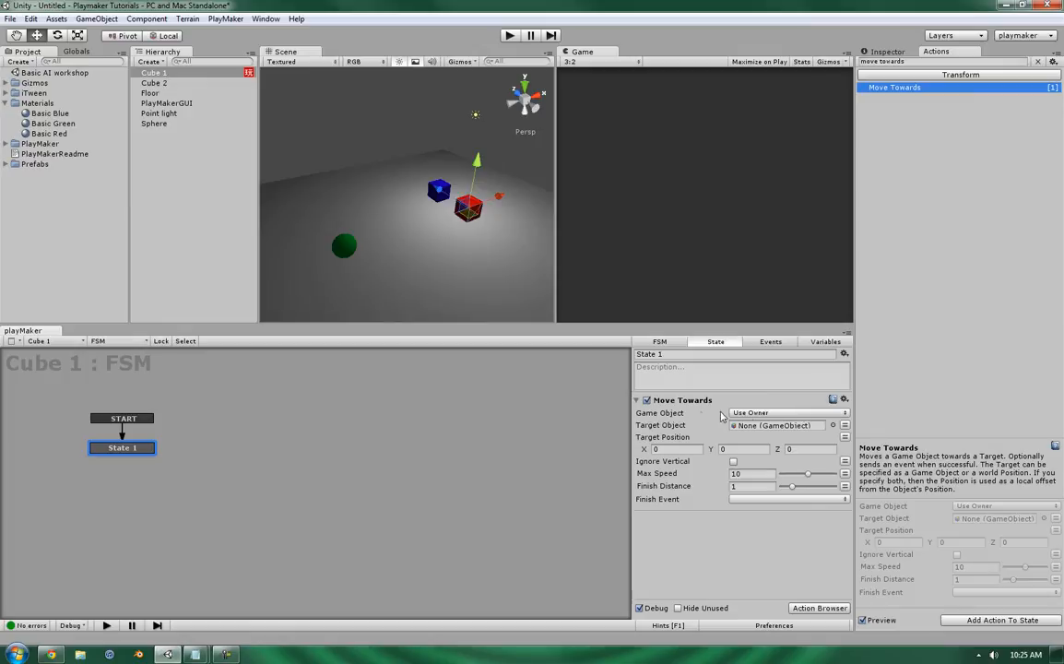
pyautogui.moveTo(767, 413)
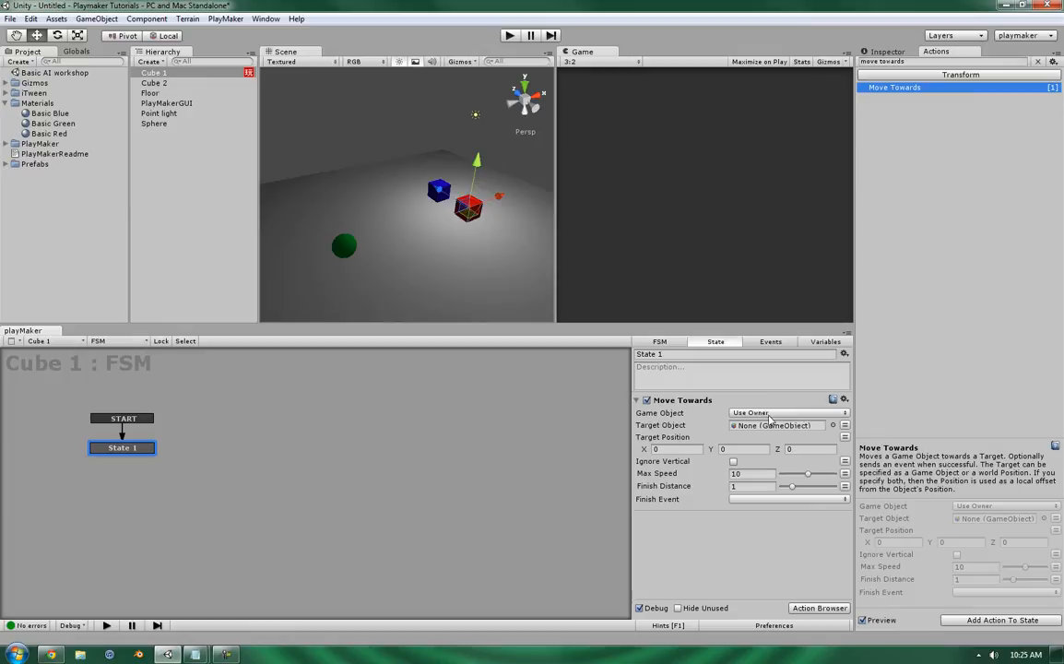
pyautogui.click(787, 413)
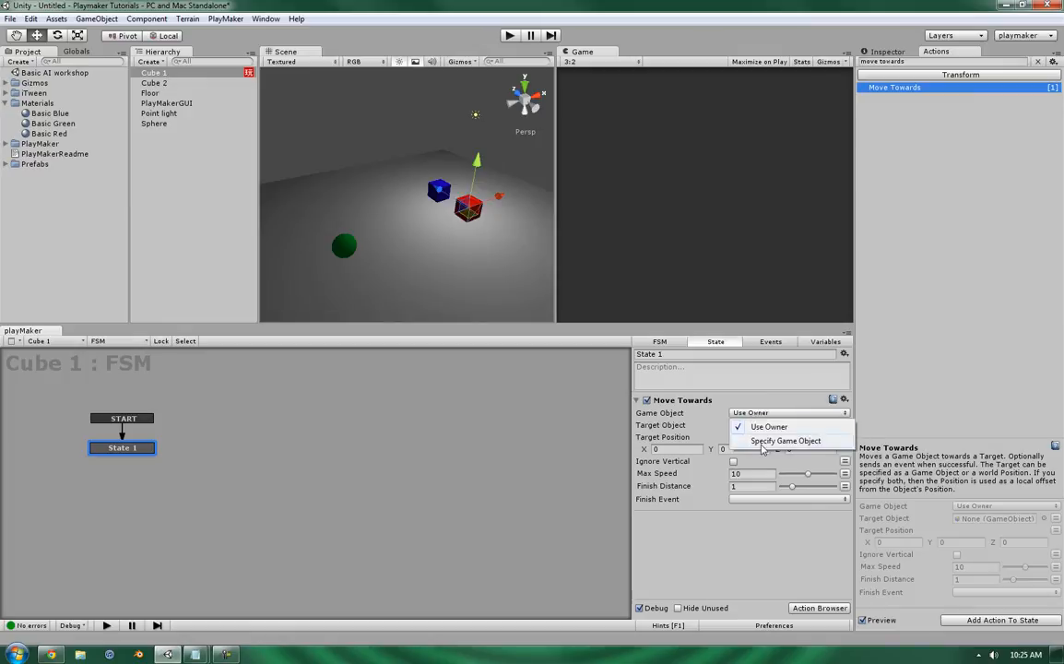
pyautogui.click(786, 441)
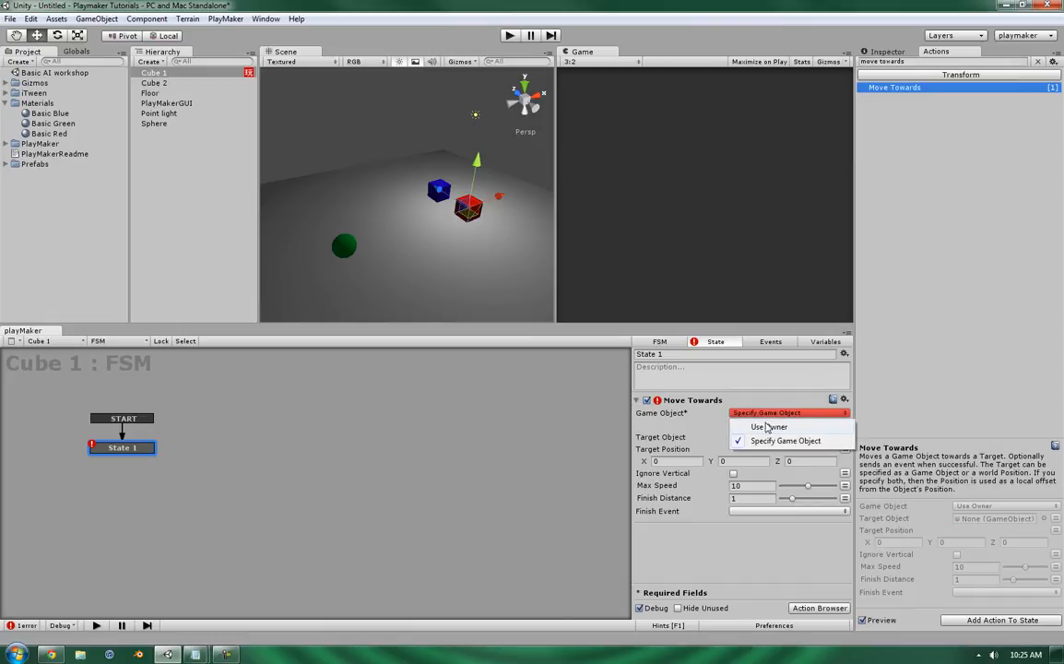
pyautogui.click(769, 426)
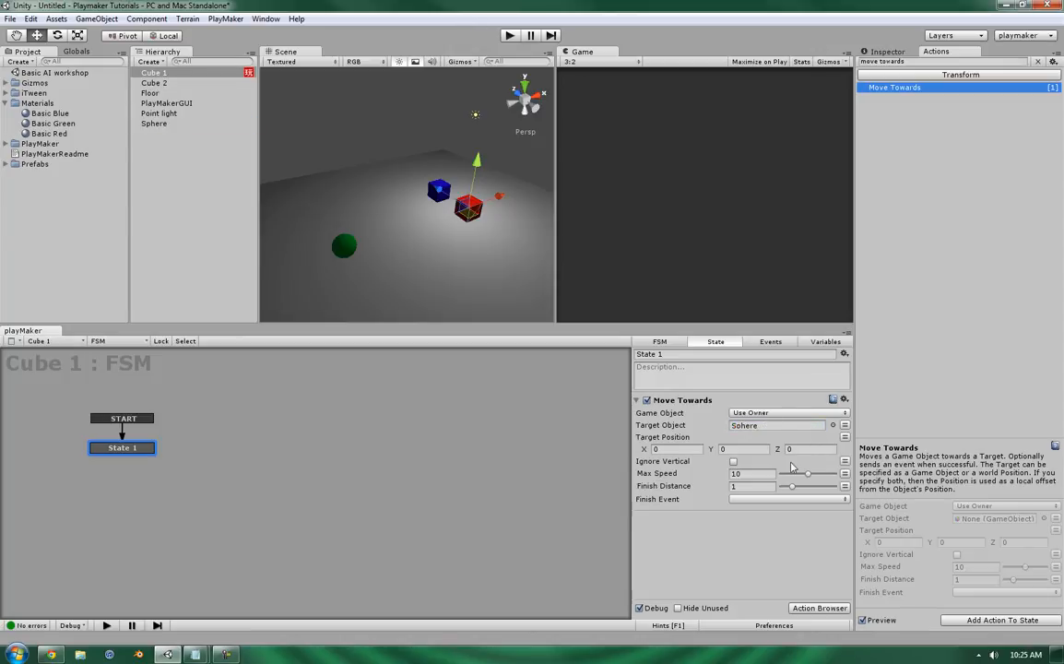
pyautogui.click(783, 425)
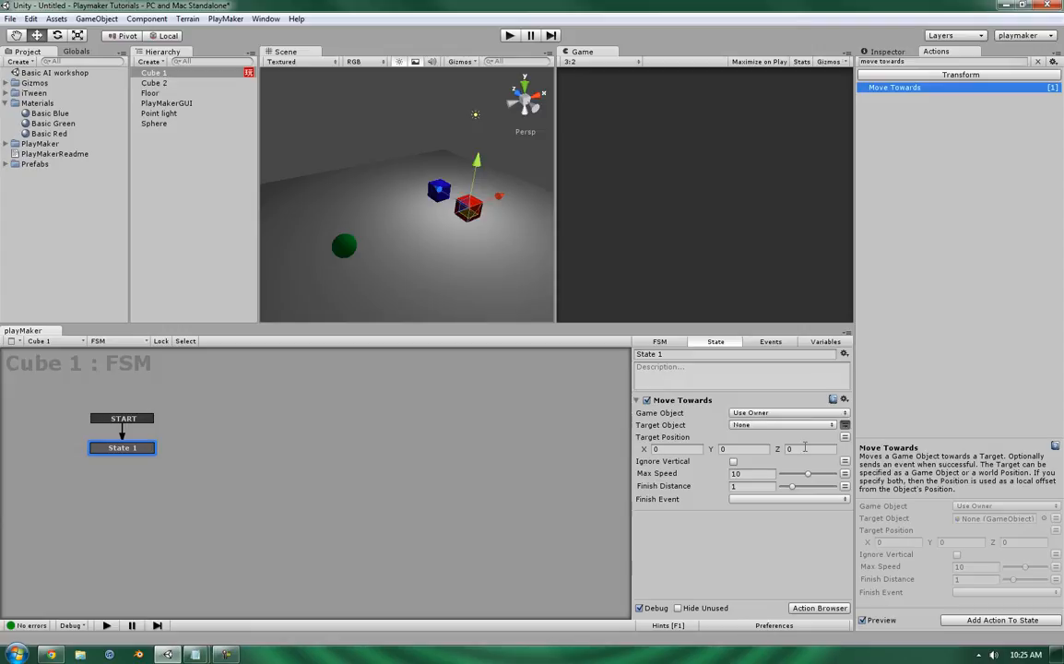
pyautogui.click(783, 425)
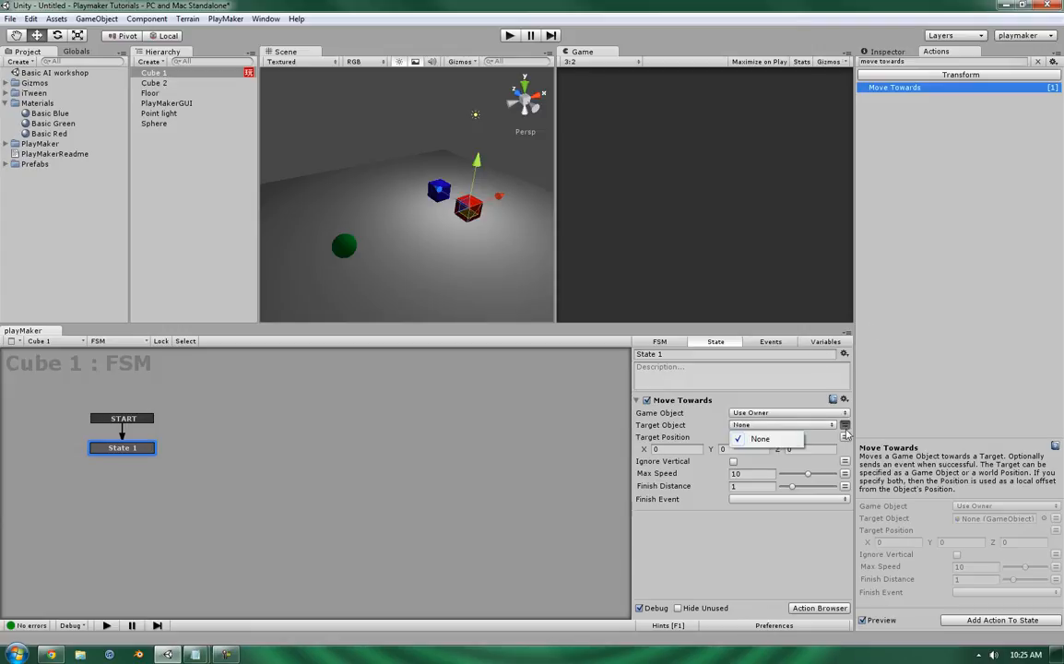
pyautogui.click(824, 341)
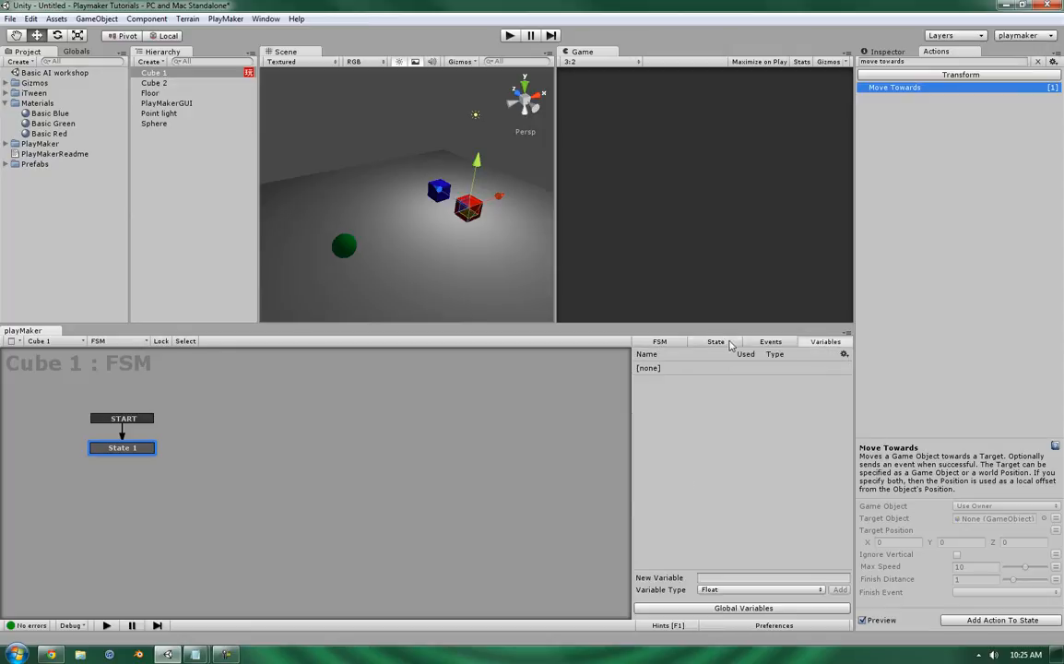
pyautogui.click(716, 341)
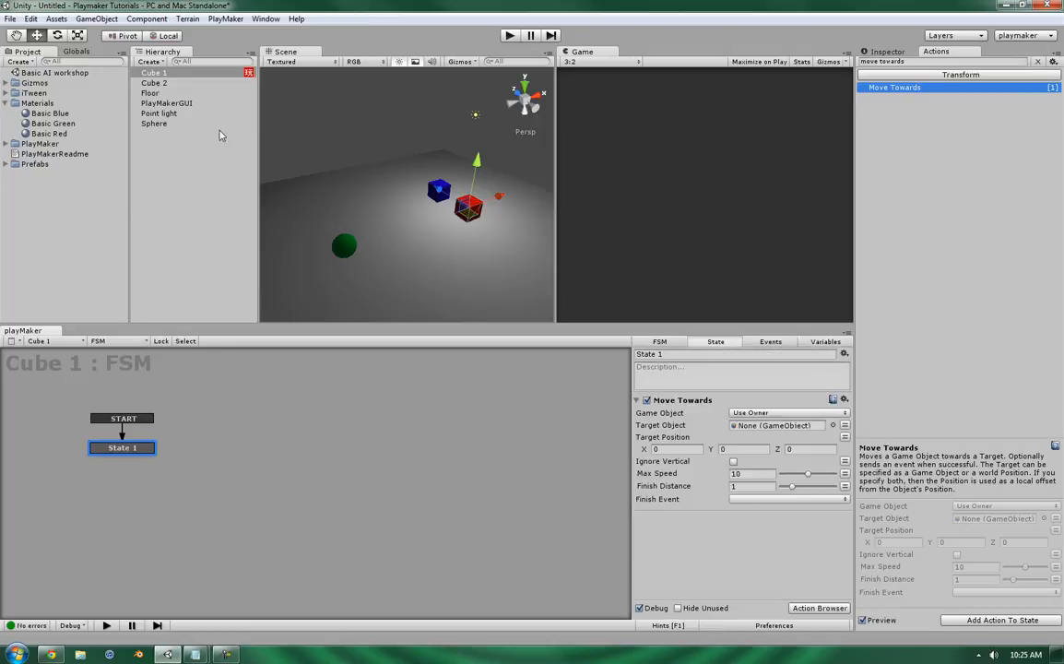
pyautogui.click(778, 424)
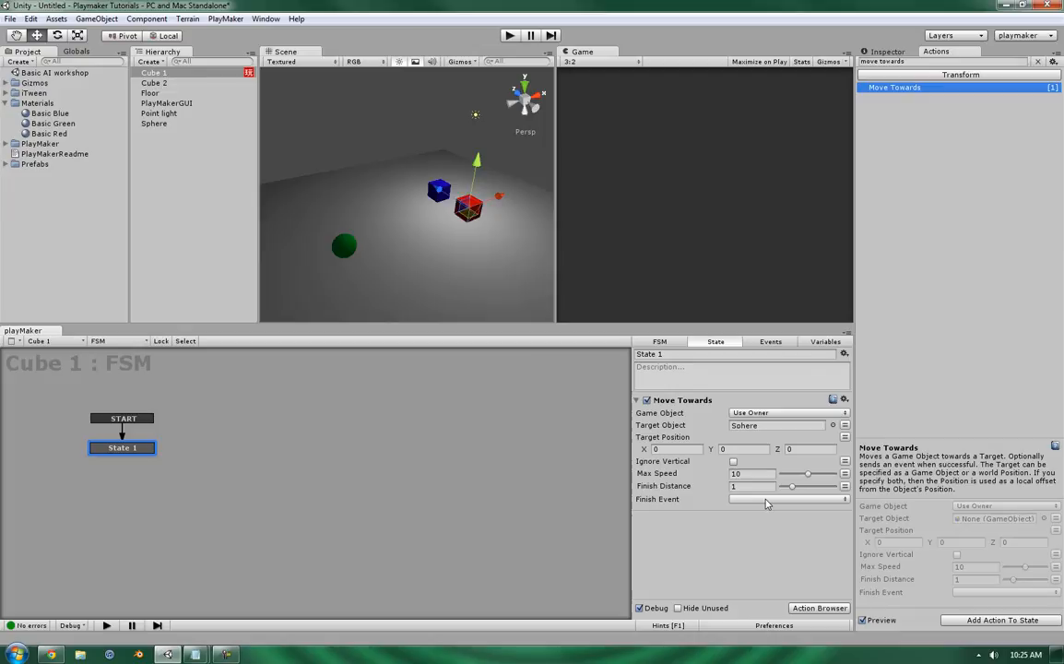
pyautogui.moveTo(650, 486)
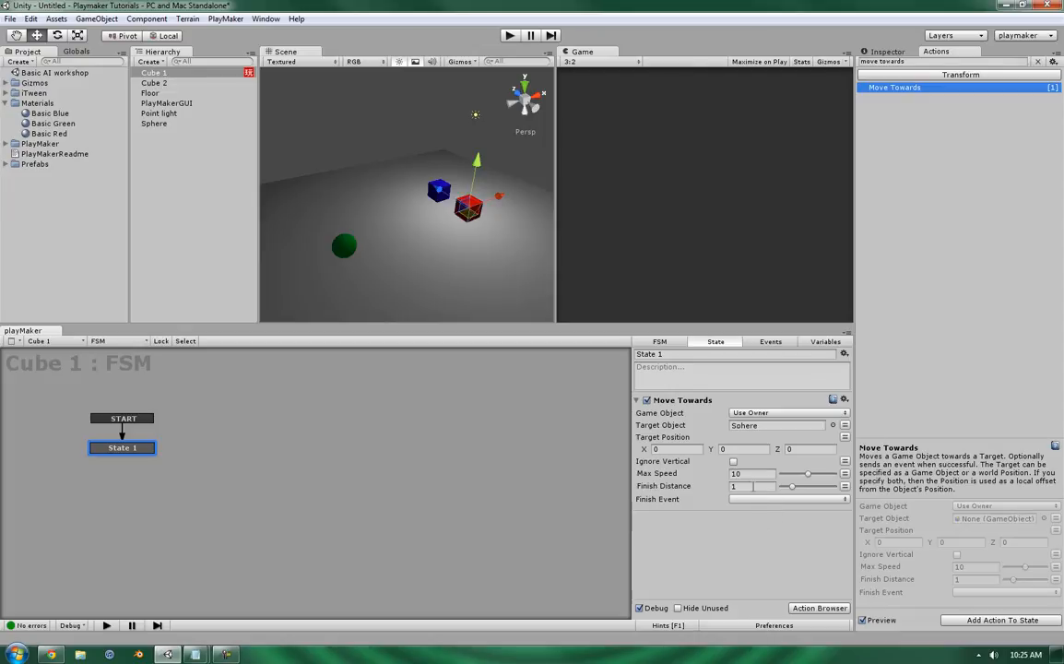
pyautogui.click(751, 473)
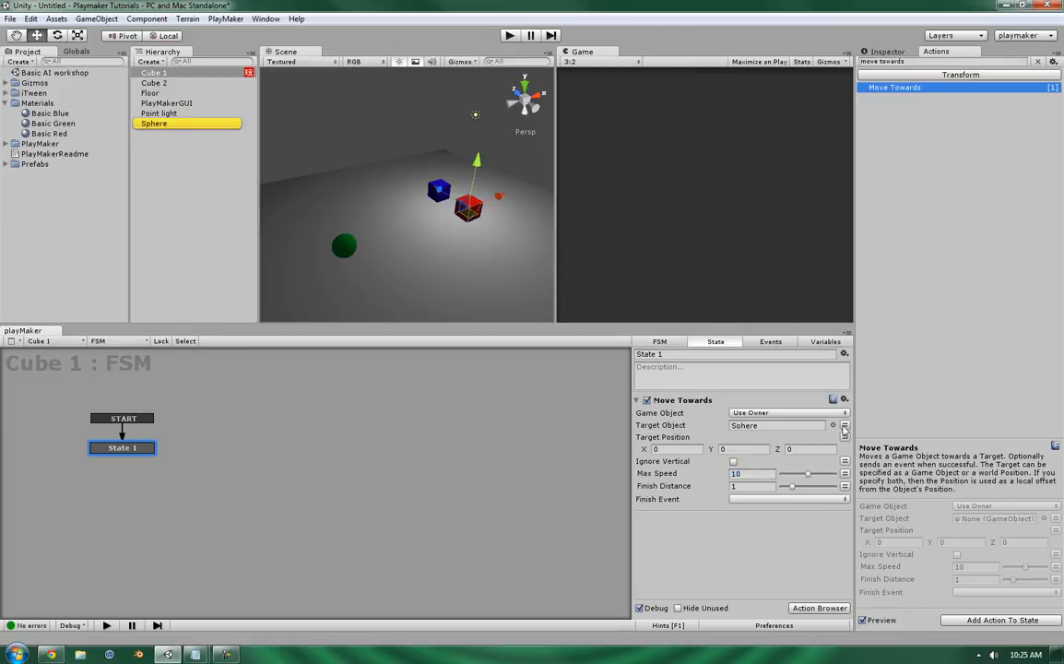
pyautogui.click(843, 425)
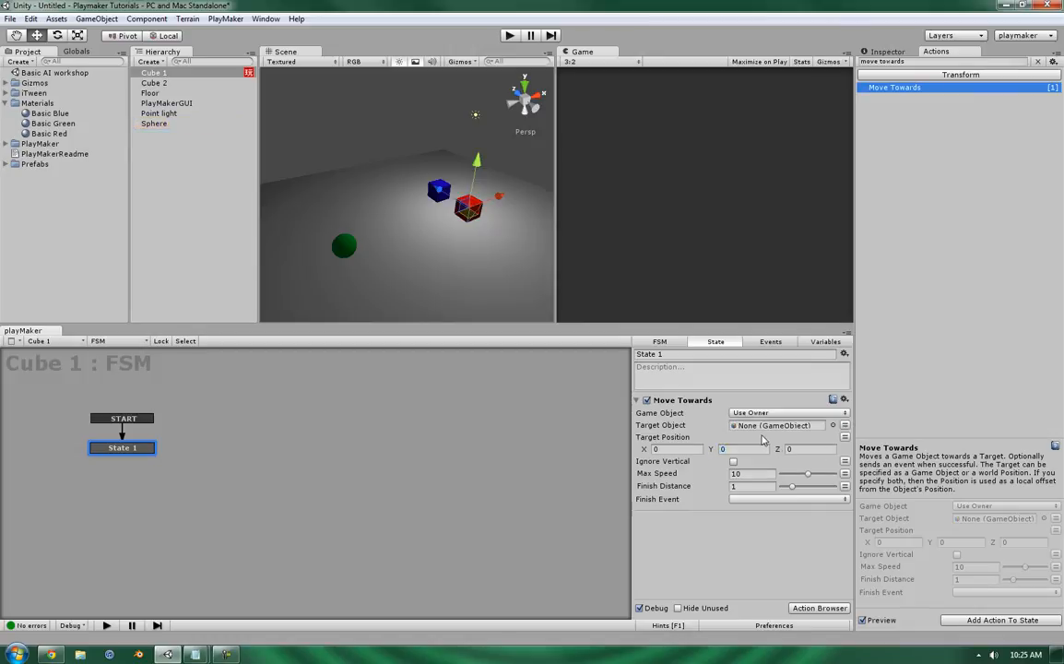
pyautogui.click(782, 425)
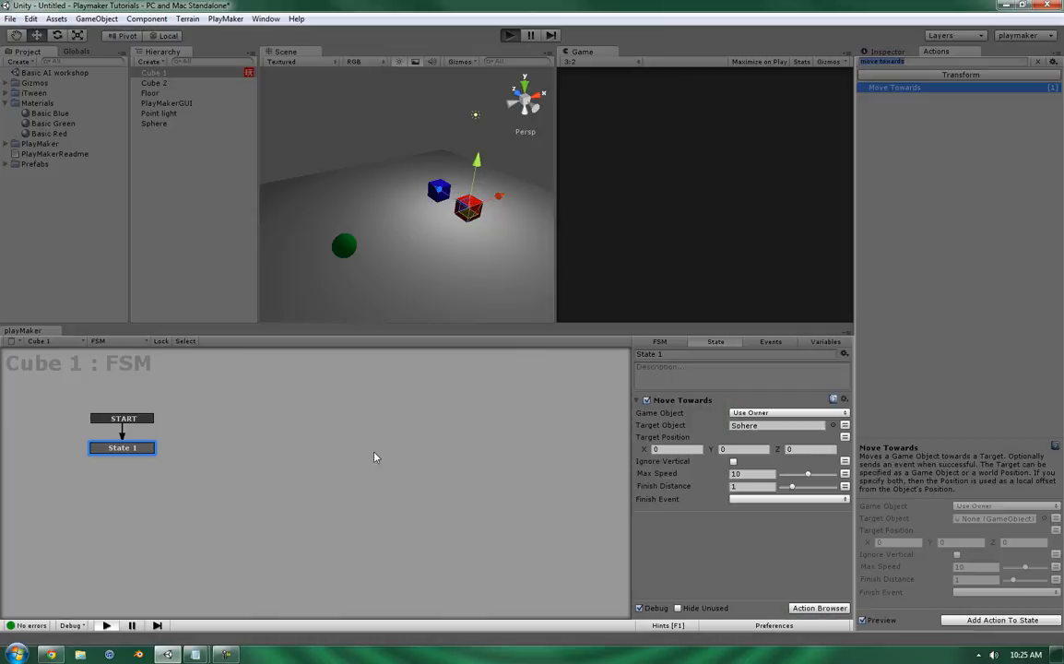
# Step: Play-test the movement, stop play mode, and reselect State 1 with Use Owner set
pyautogui.click(509, 34)
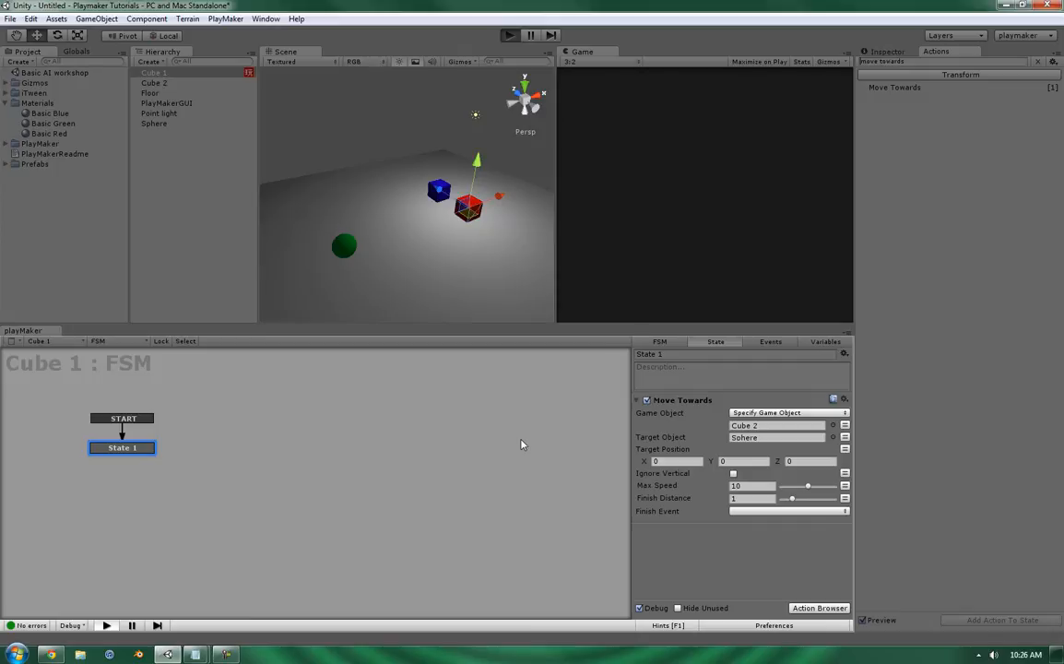
pyautogui.click(506, 35)
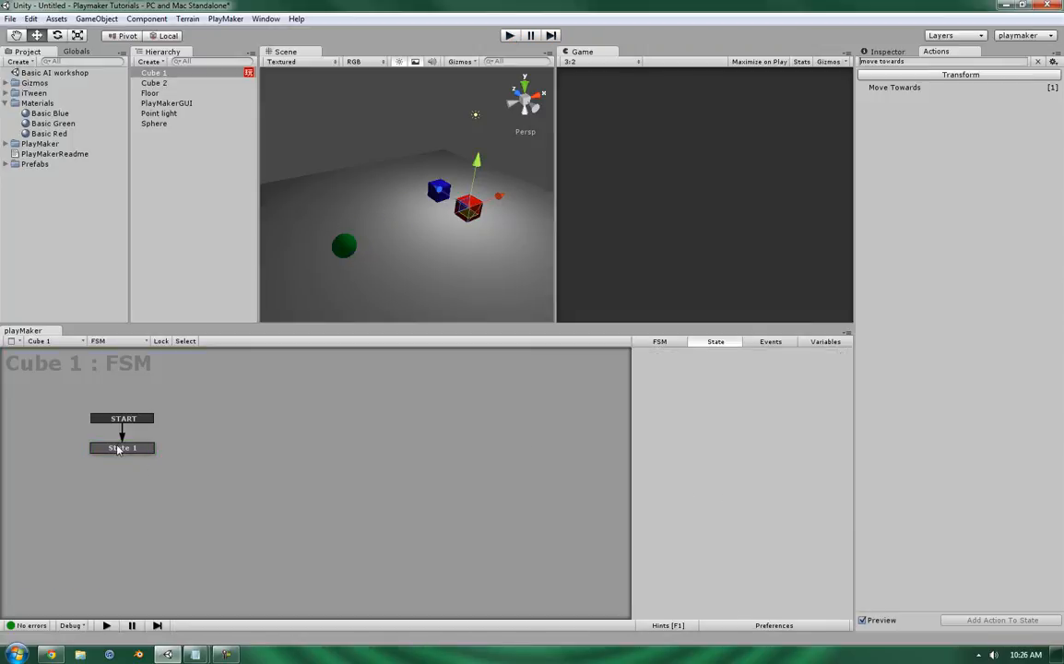
pyautogui.click(122, 448)
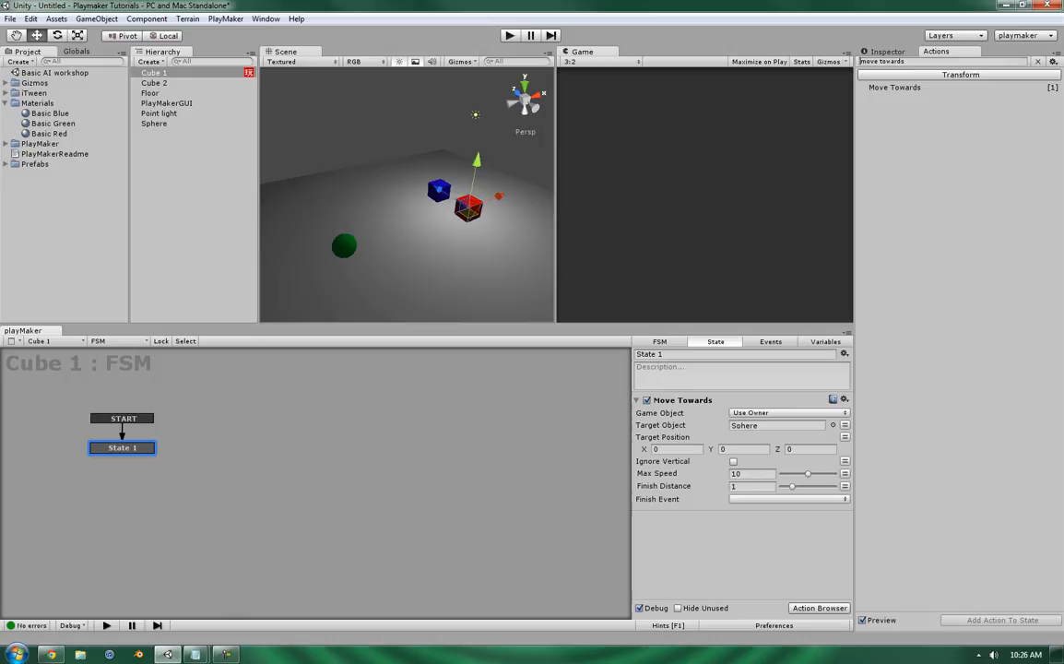
# Step: Try target position values, settling on offset 0, 5, 0, and test in play mode
pyautogui.click(673, 449)
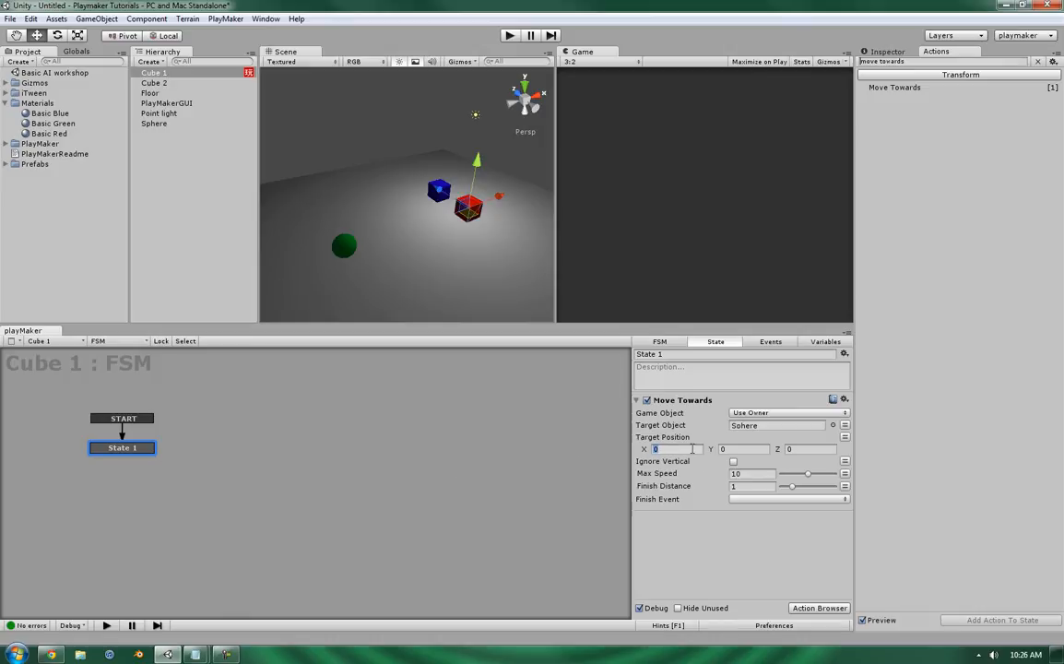
pyautogui.write('-3')
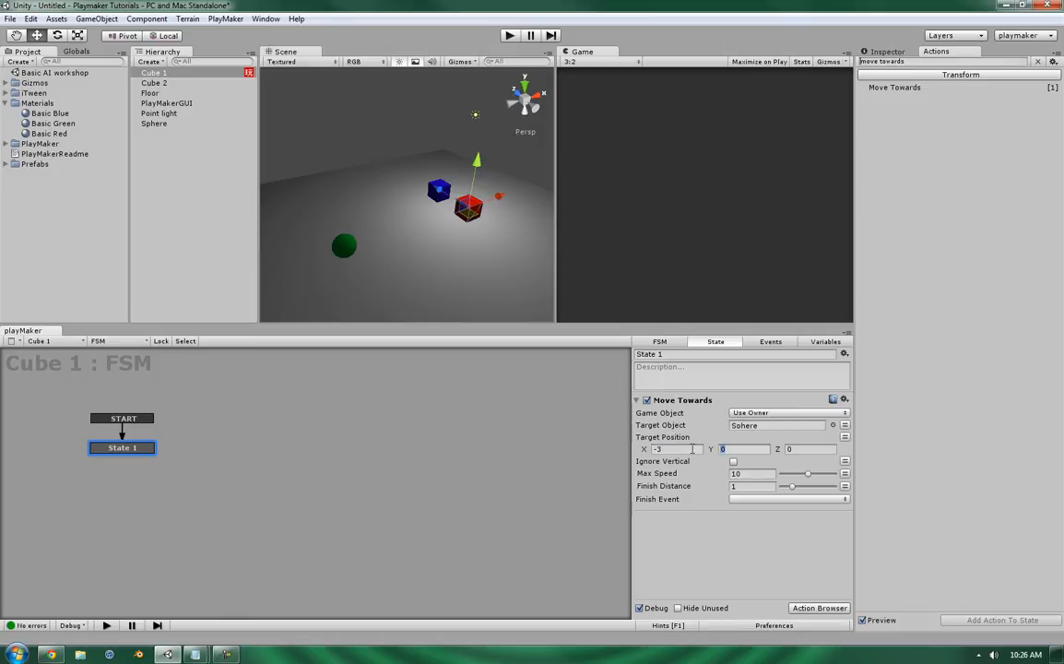
pyautogui.write('-20')
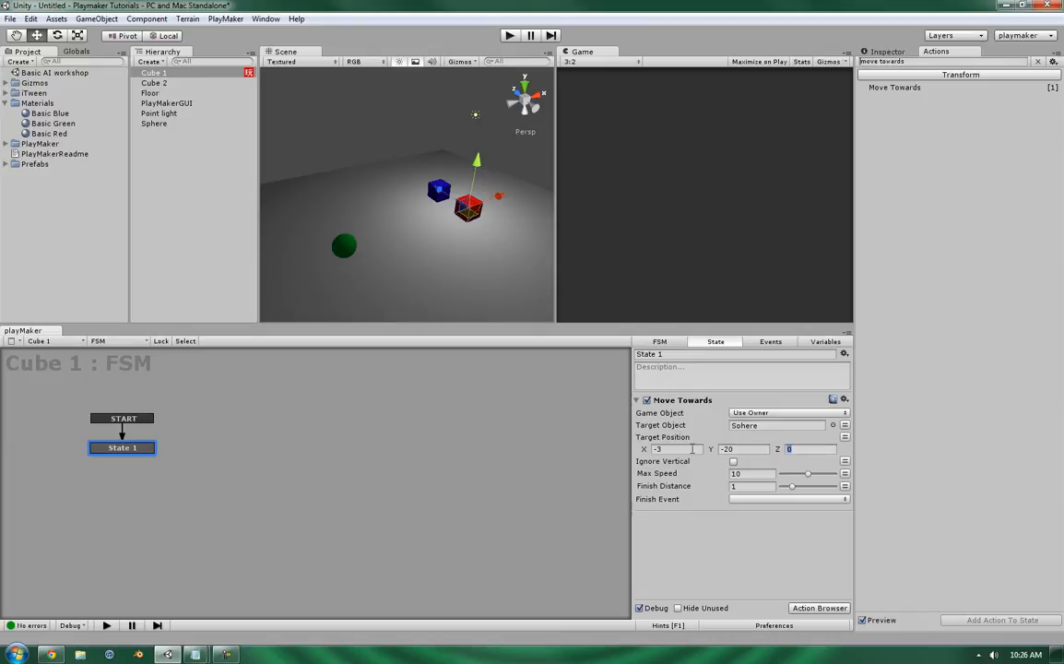
pyautogui.write('-5')
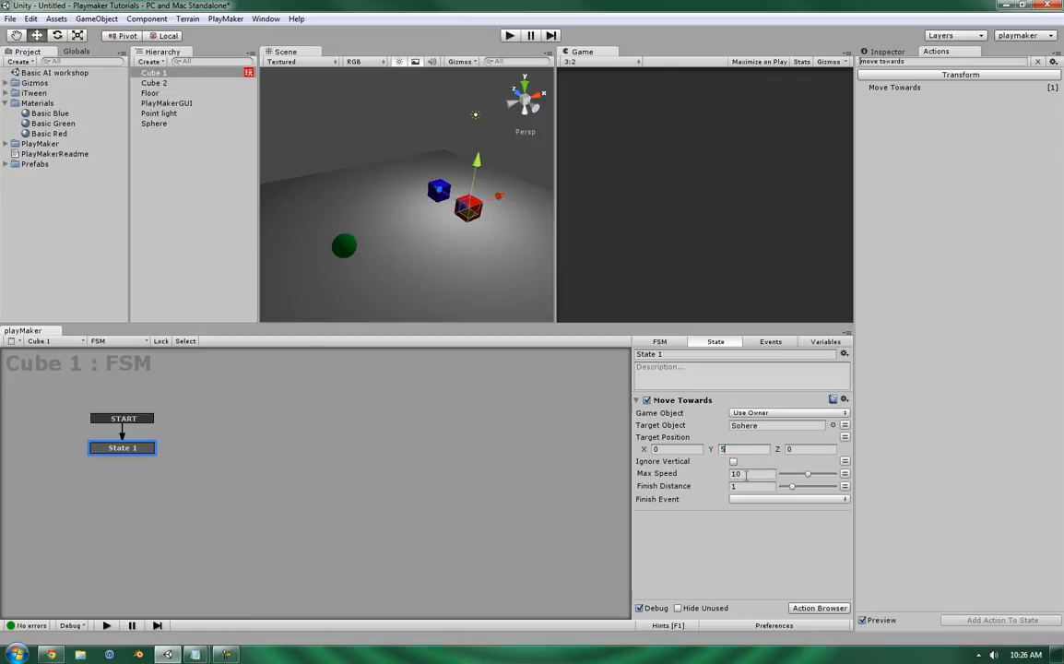
pyautogui.moveTo(349, 244)
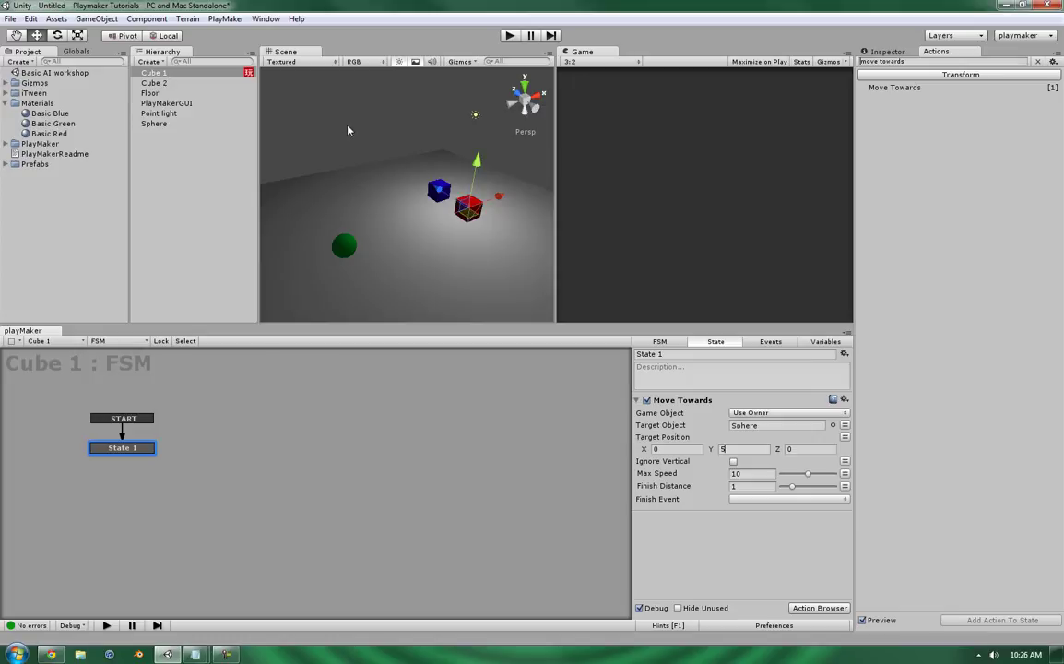
pyautogui.moveTo(663, 311)
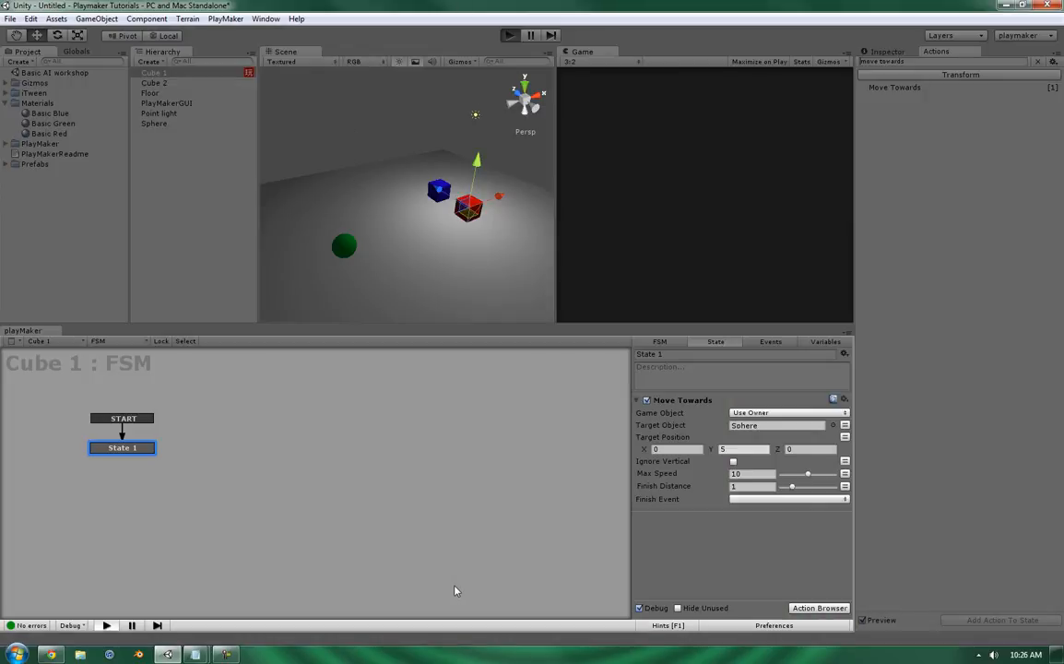
pyautogui.click(505, 34)
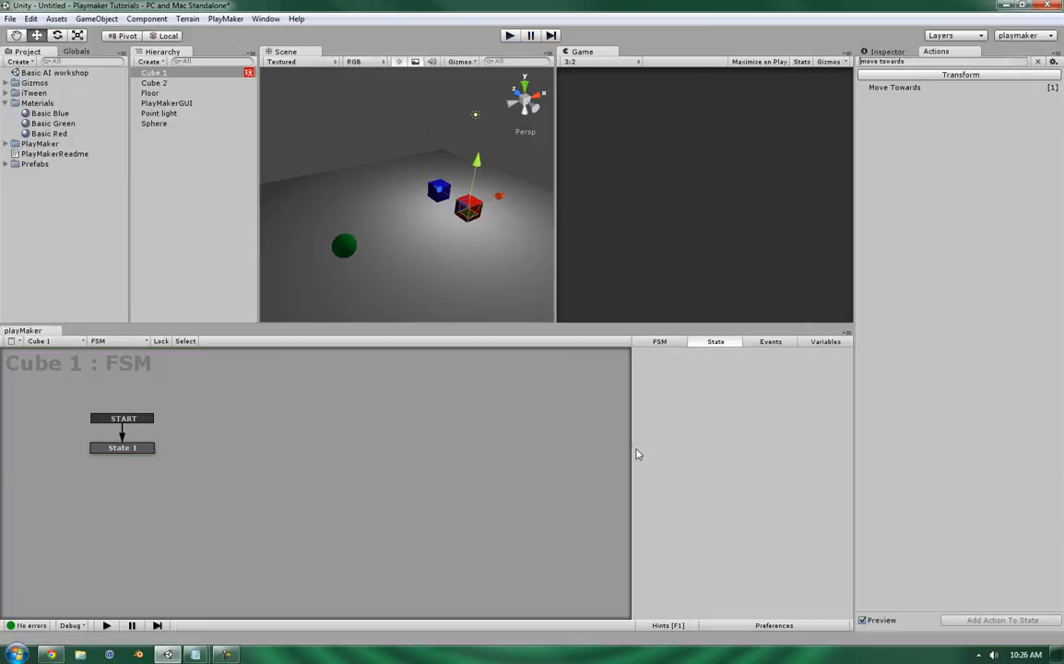
pyautogui.click(121, 447)
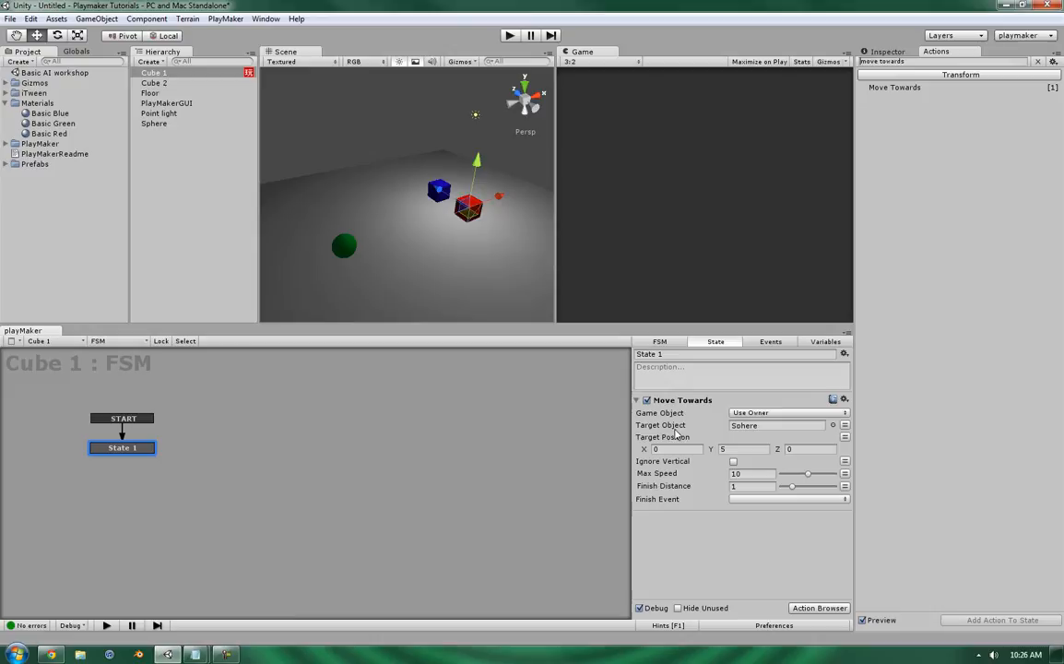
pyautogui.click(744, 449)
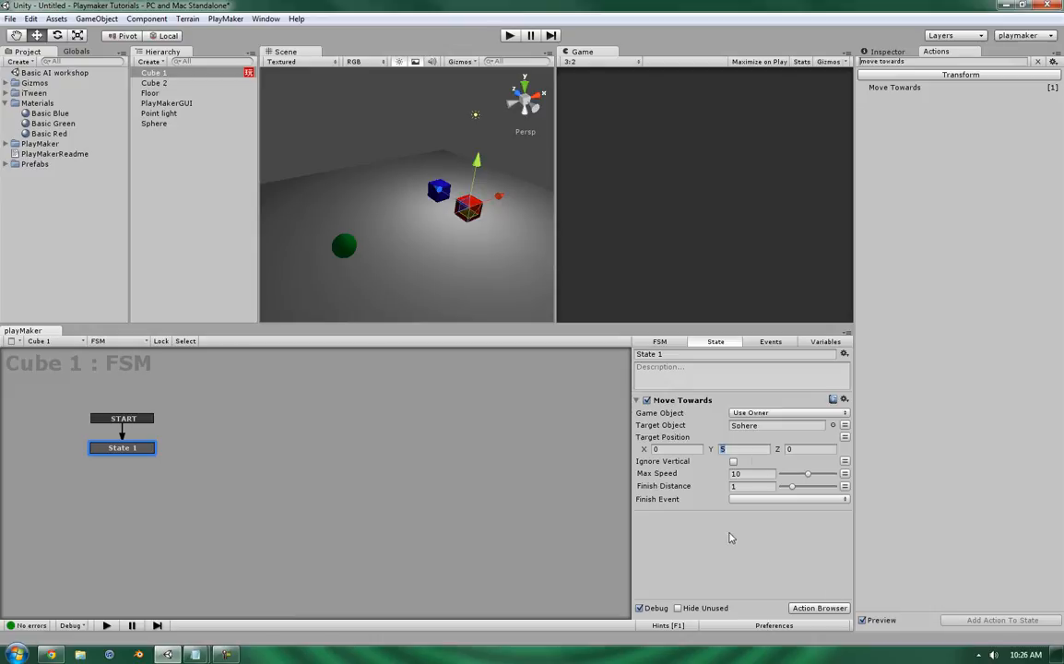
# Step: Clear the target object, set target position -3, -20, -5, and play-test the movement
pyautogui.click(782, 425)
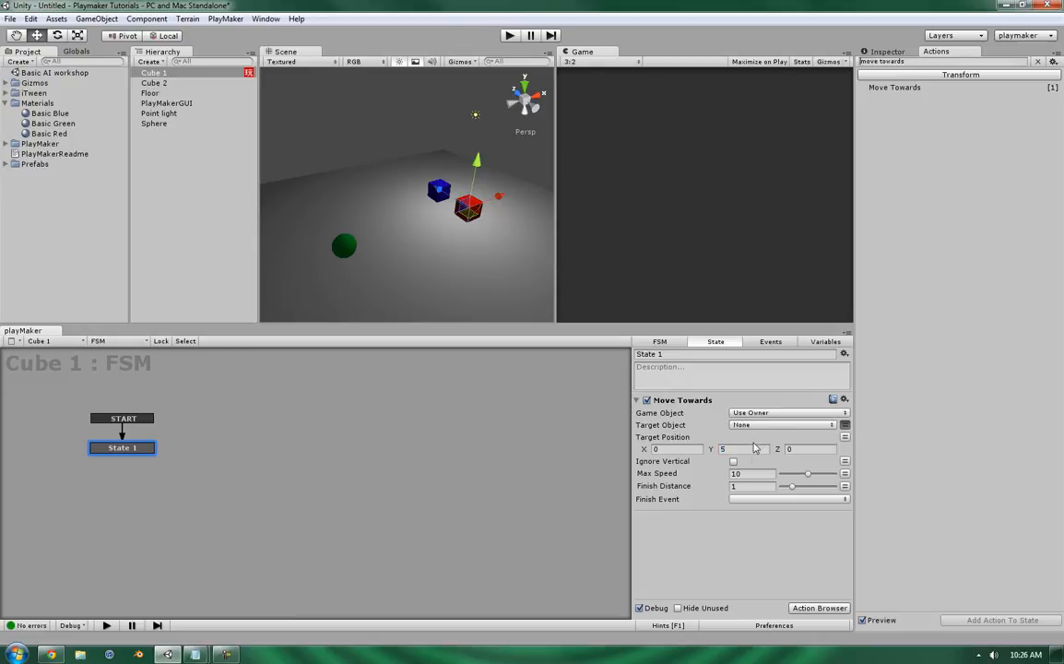
pyautogui.click(668, 449)
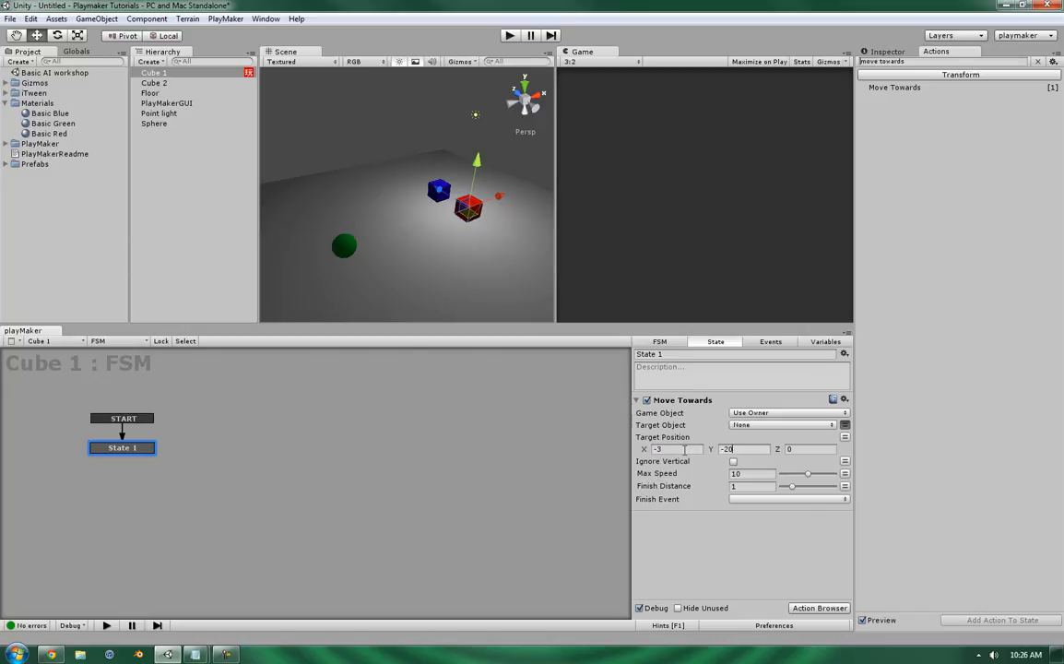
pyautogui.write('-5')
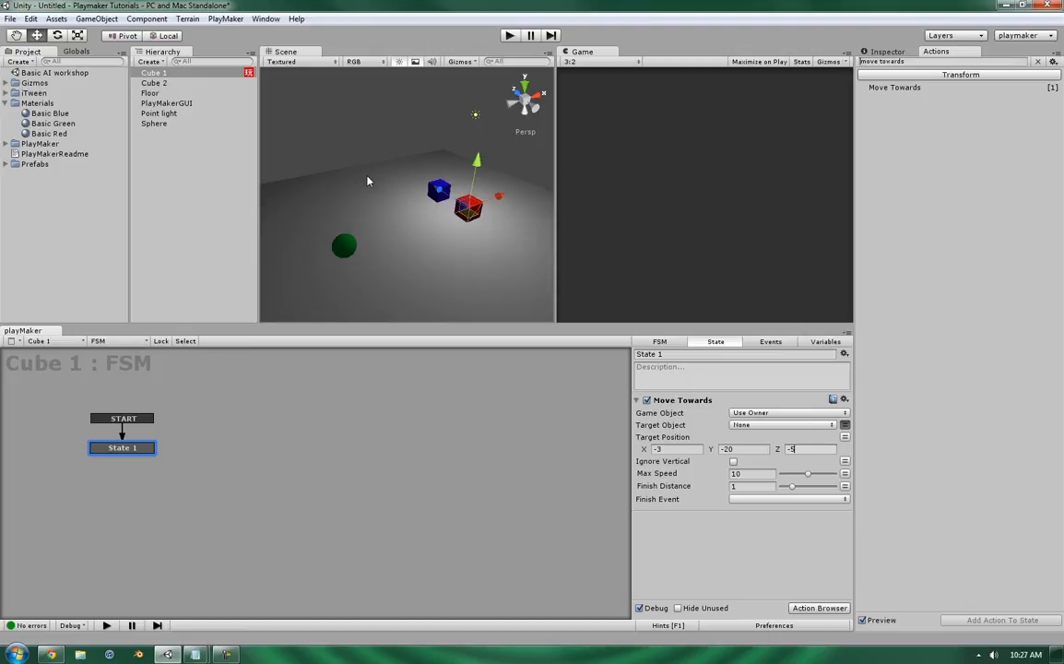
pyautogui.moveTo(804, 404)
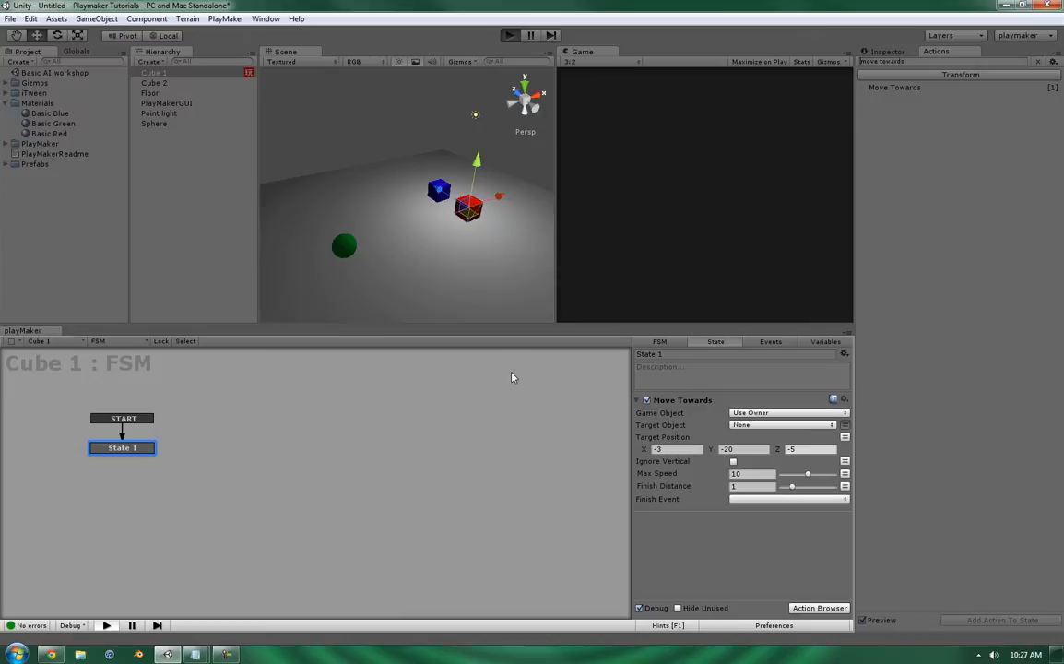
pyautogui.click(510, 34)
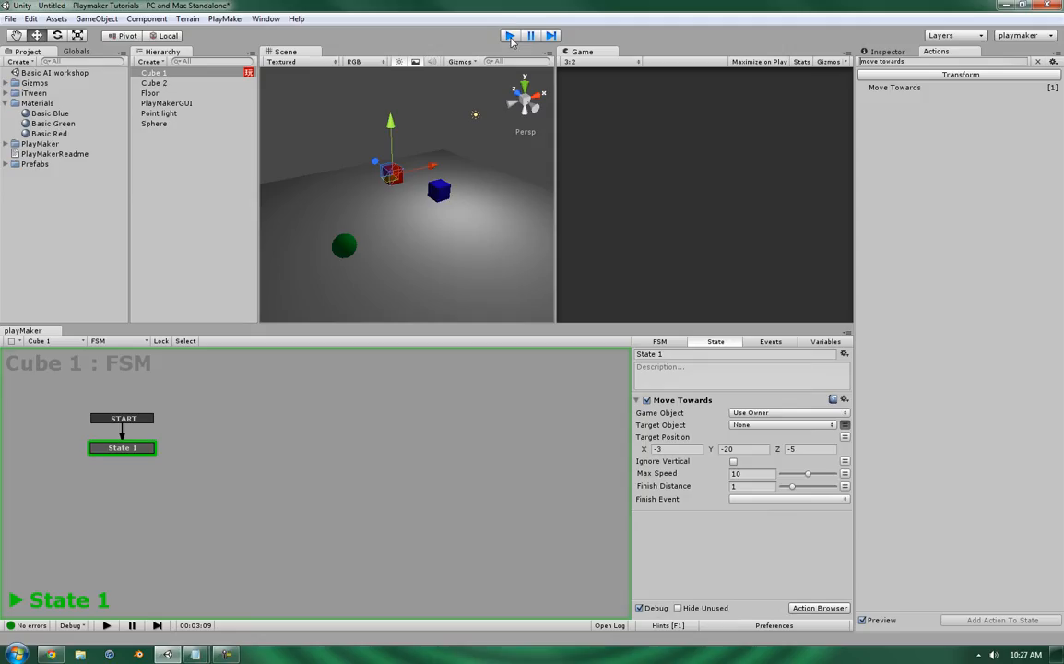
pyautogui.click(510, 33)
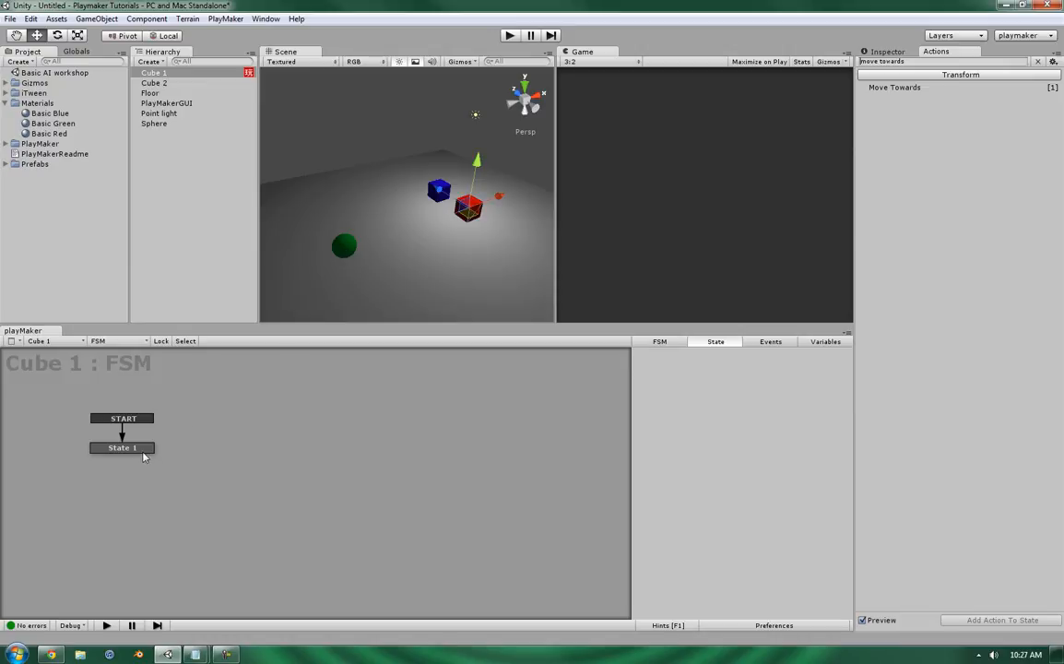
# Step: Turn on Ignore Vertical for Move Towards and end the play test
pyautogui.click(122, 448)
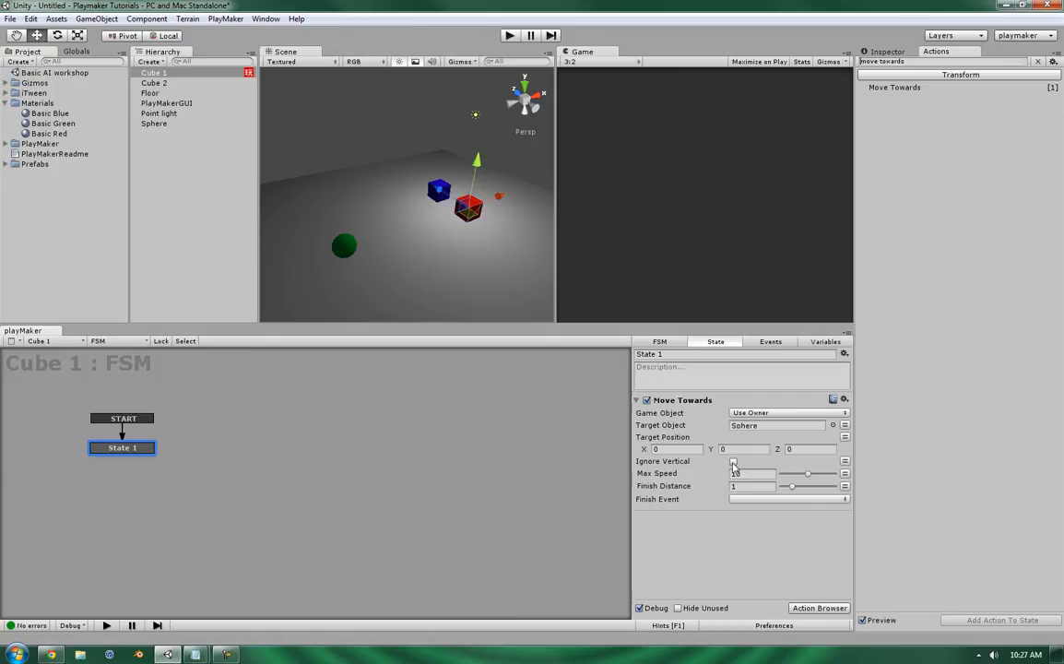
pyautogui.click(733, 461)
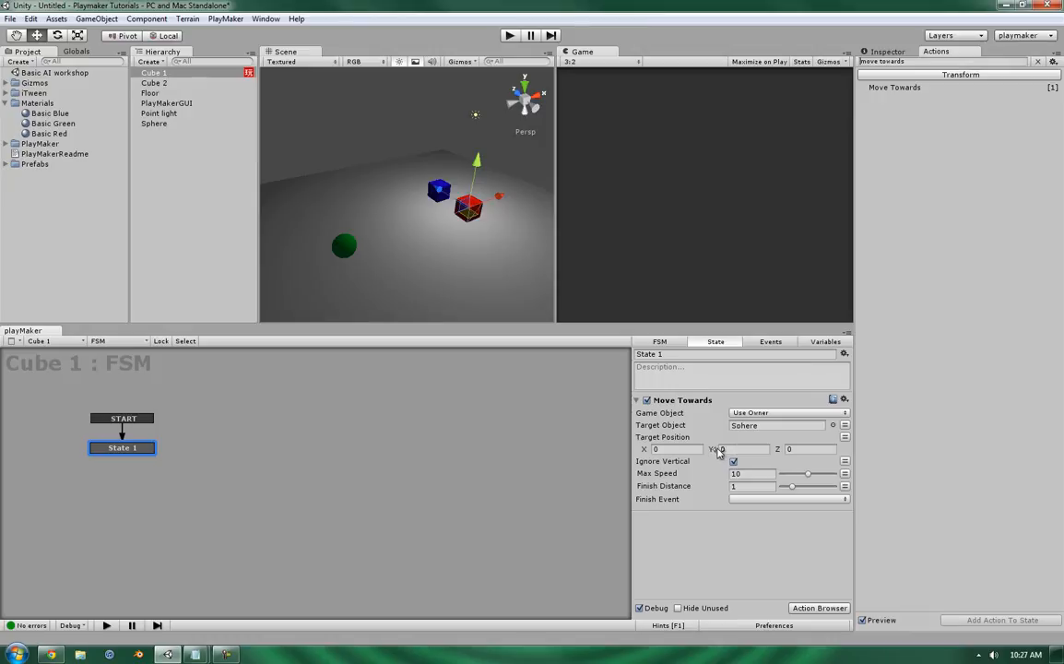
pyautogui.moveTo(408, 204)
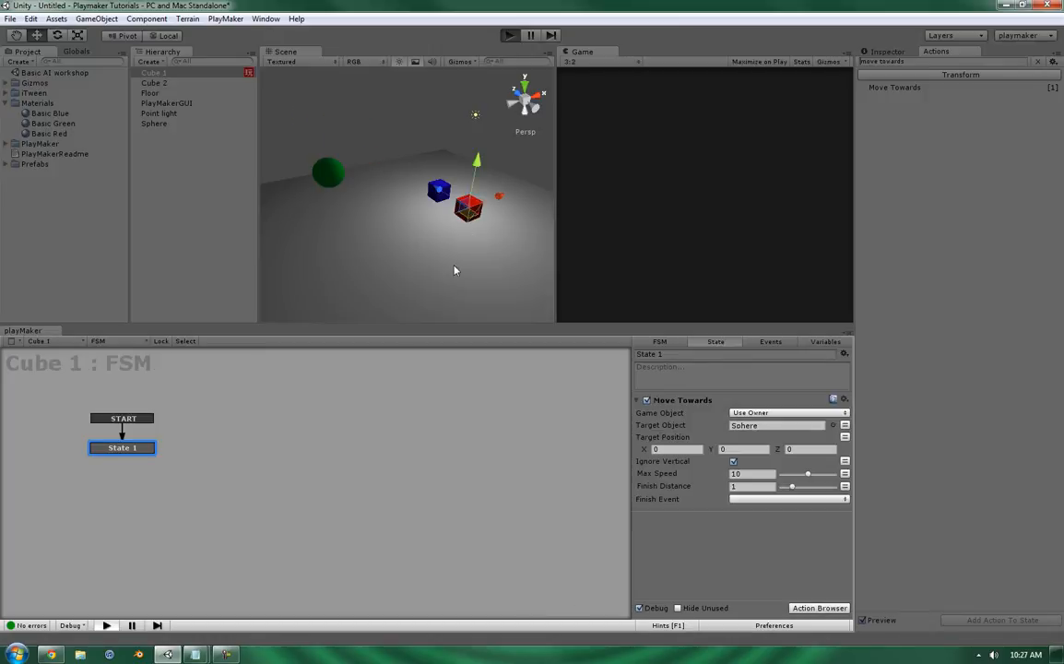
pyautogui.click(509, 34)
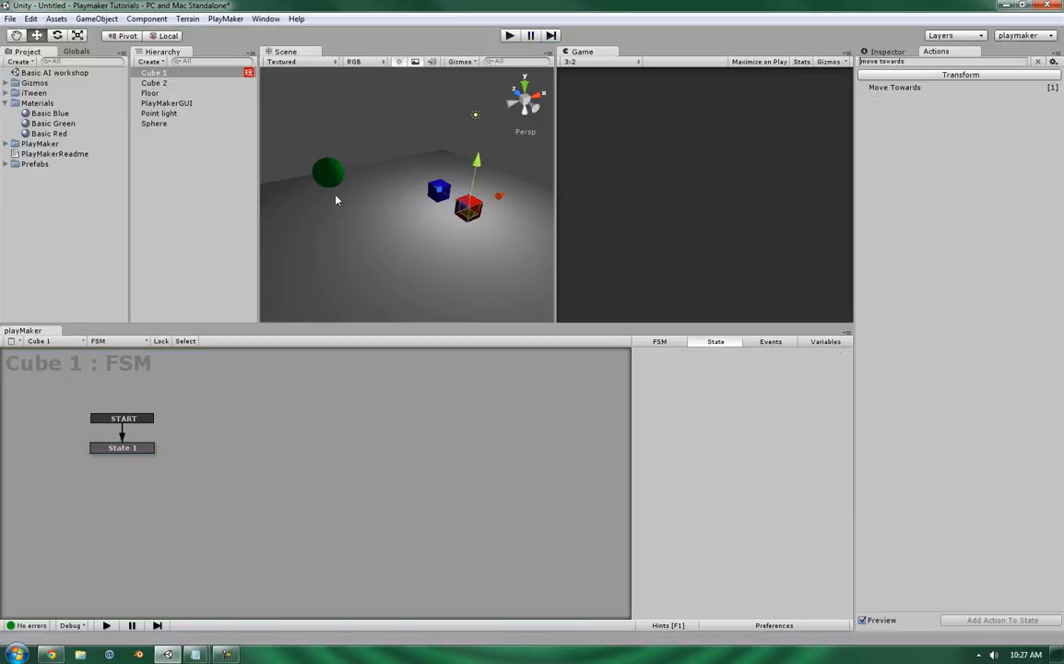
# Step: Reselect Cube 1 and its State 1 to show the Move Towards settings
pyautogui.click(154, 123)
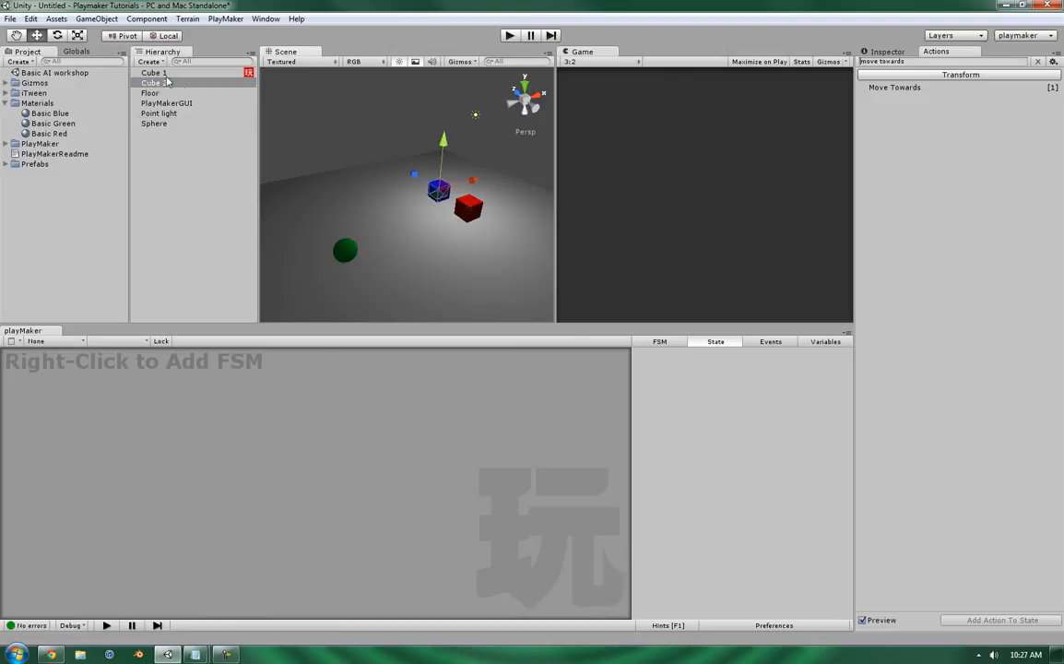
pyautogui.click(154, 73)
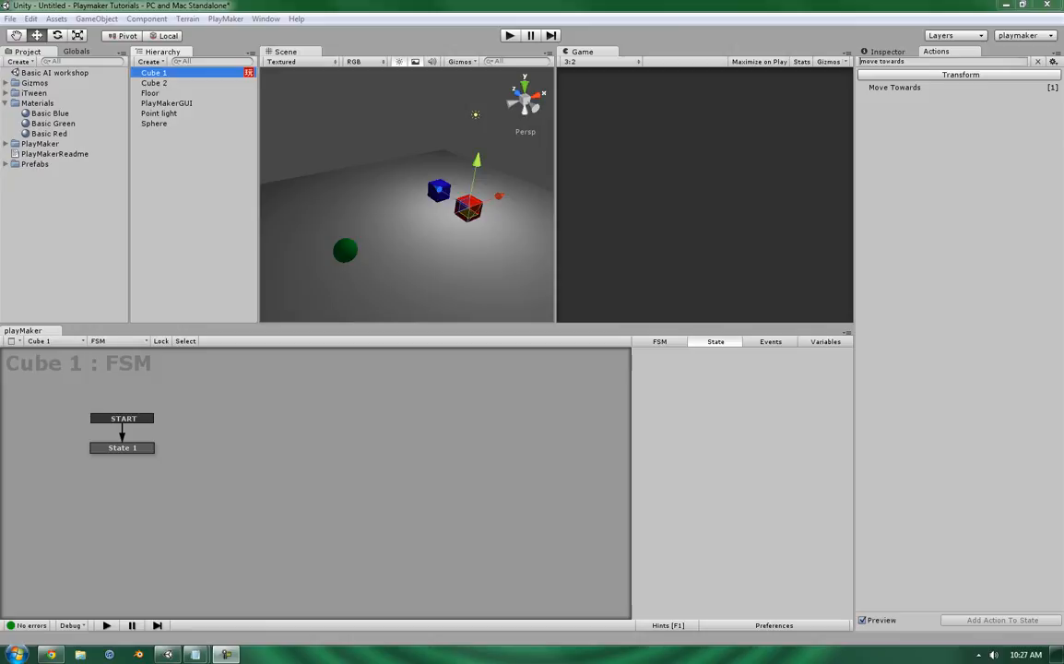
pyautogui.click(122, 447)
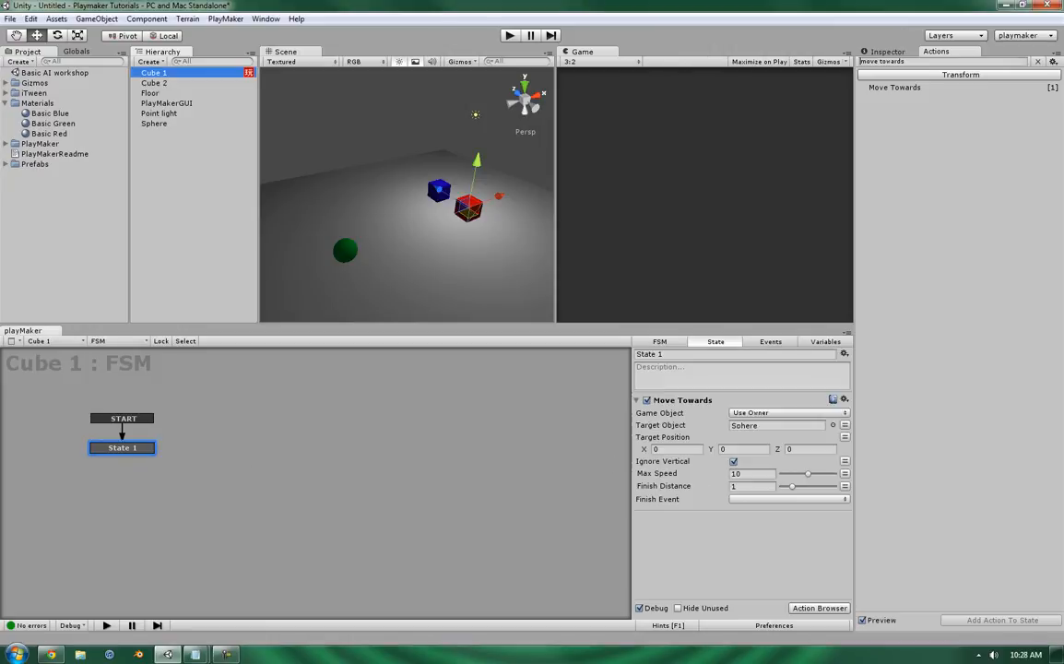
pyautogui.moveTo(710, 474)
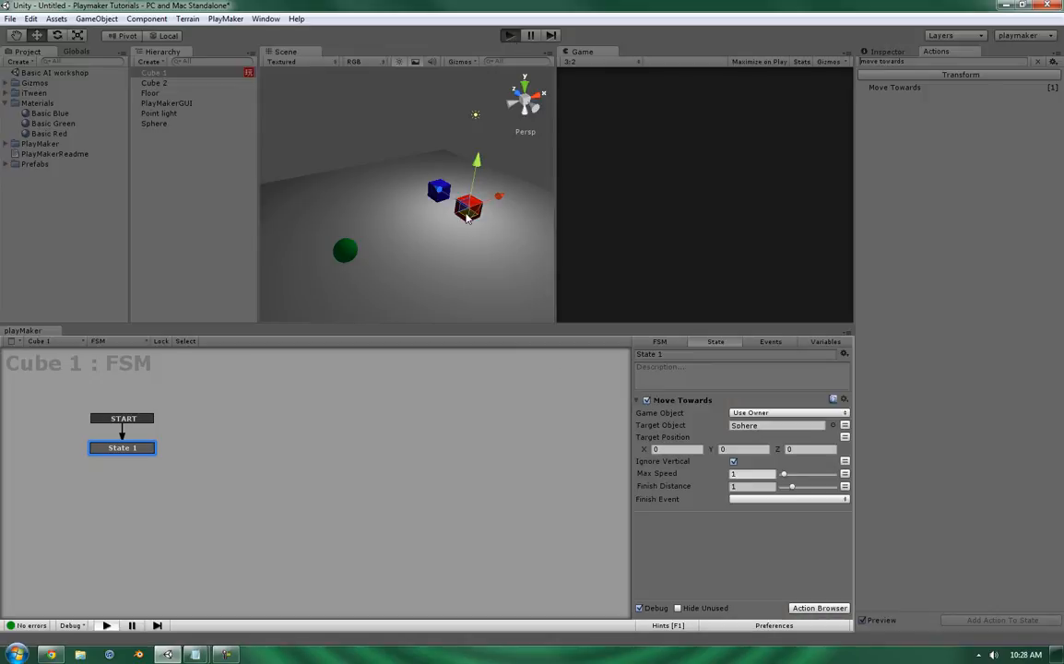
# Step: Play-test Cube 1 at max speed 1 toward the Sphere, then reselect State 1
pyautogui.click(509, 36)
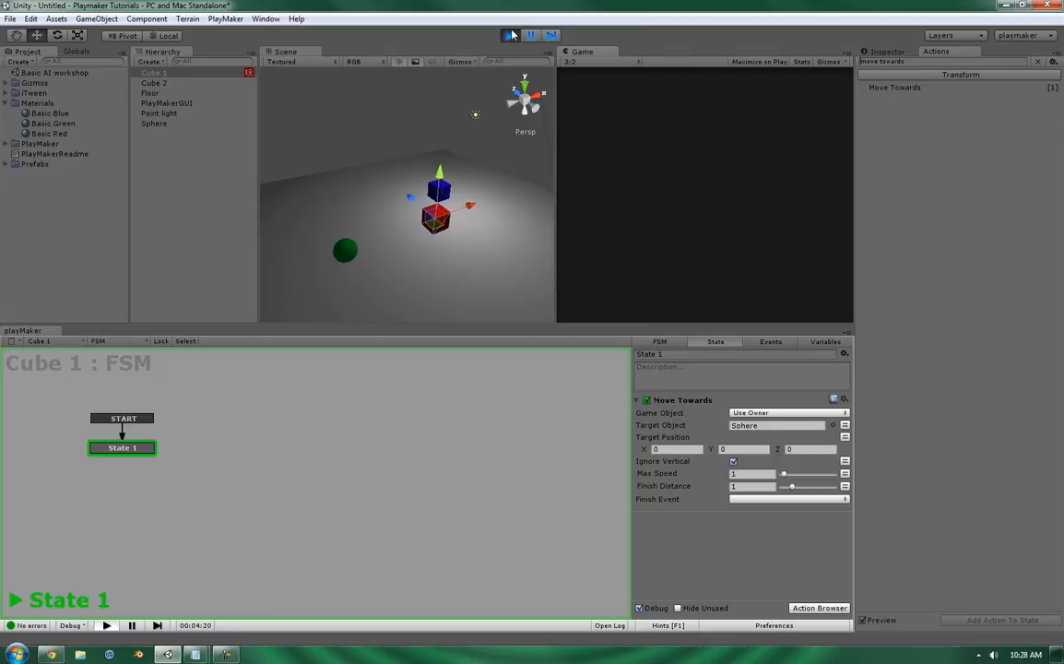
pyautogui.click(511, 33)
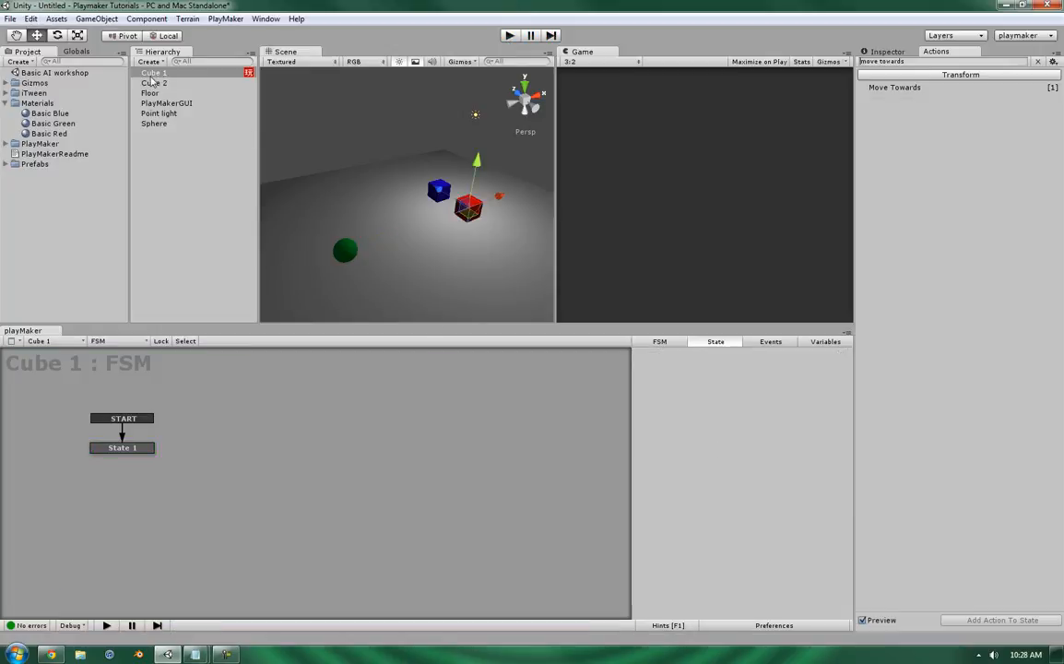
pyautogui.click(122, 447)
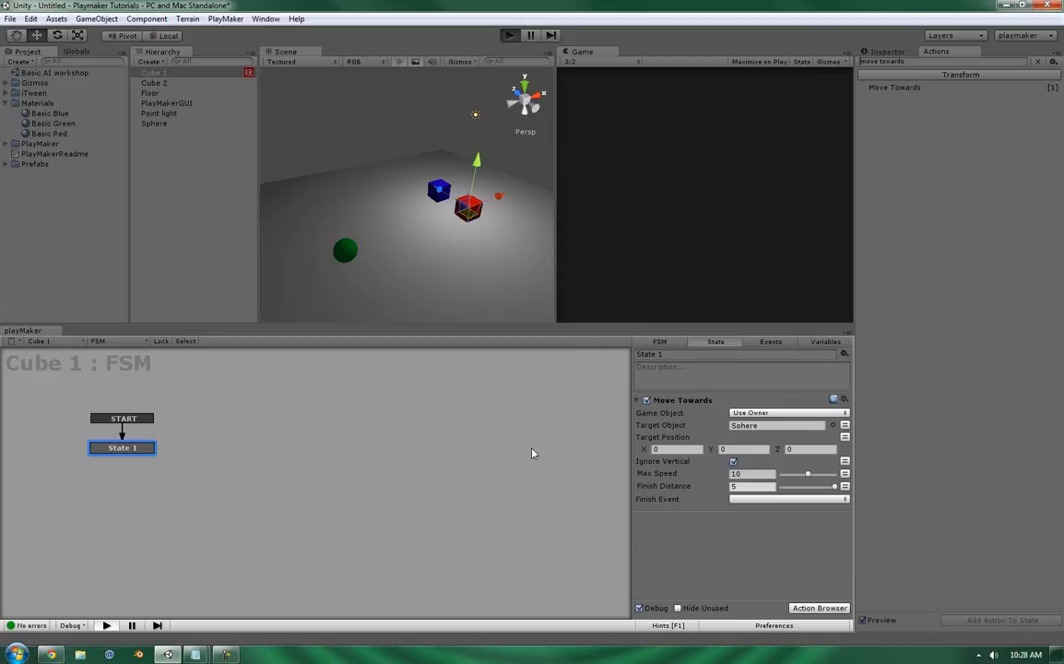
# Step: Play-test finish distance 5, then 0, and reselect Cube 1 and State 1
pyautogui.click(506, 34)
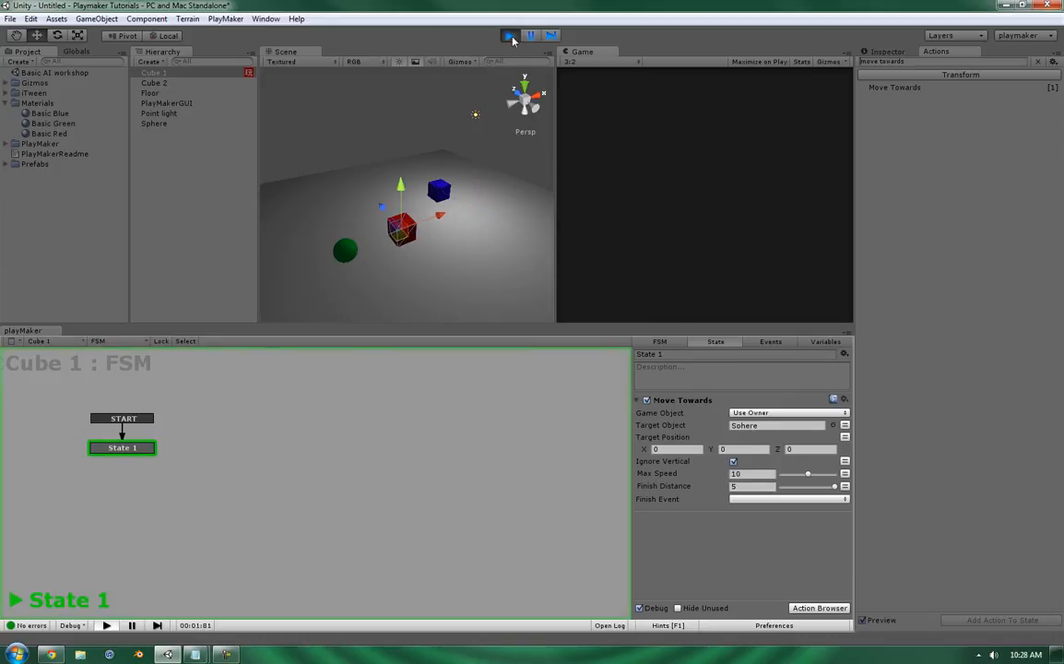
pyautogui.click(508, 34)
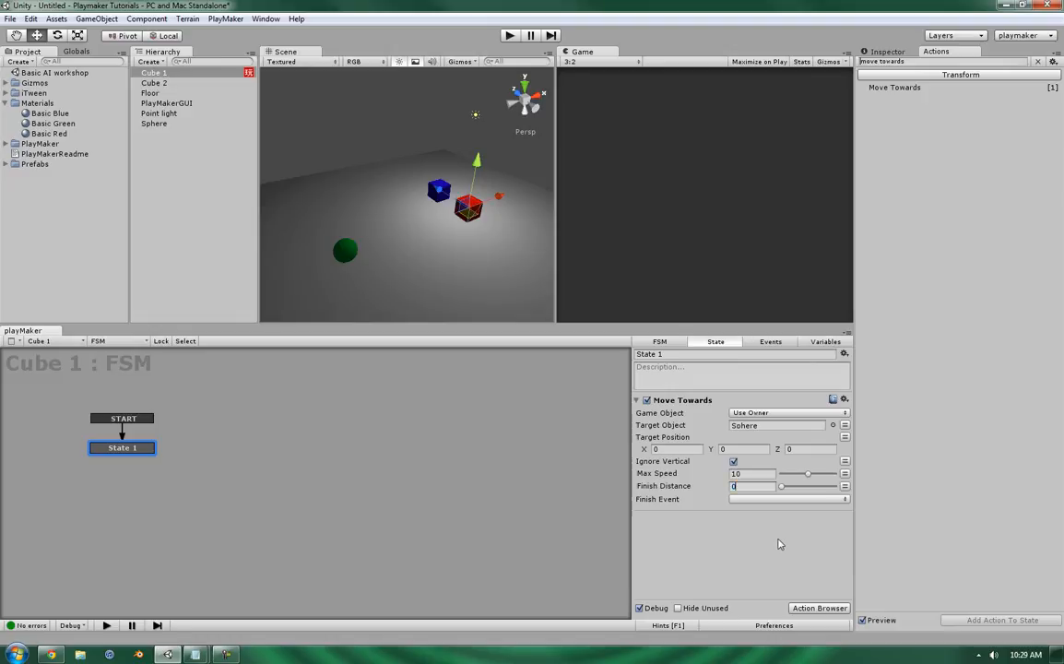
pyautogui.moveTo(636, 479)
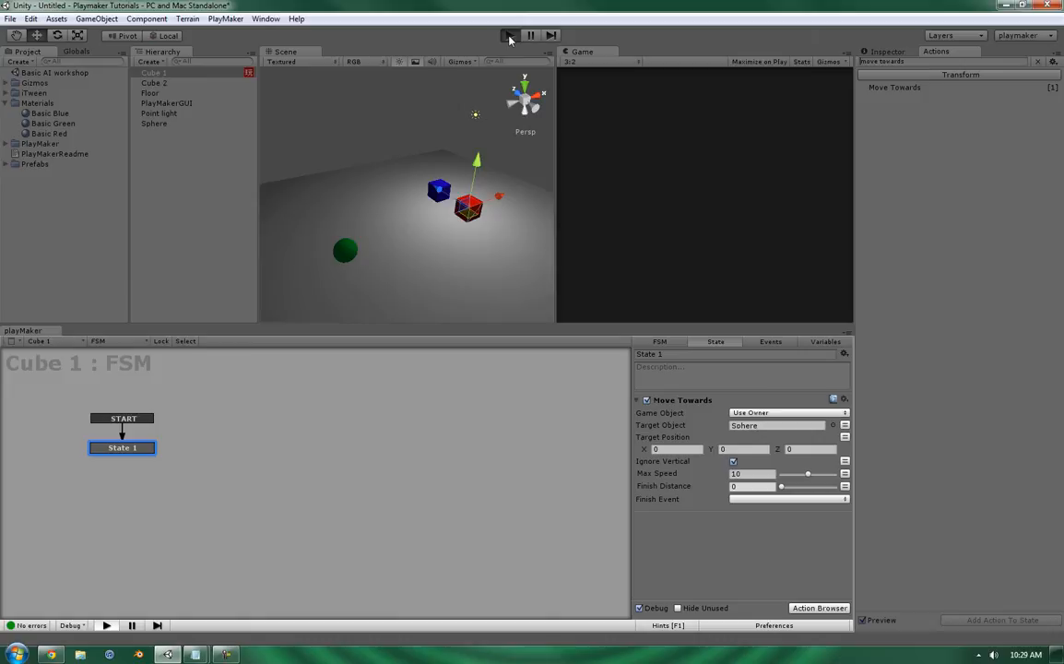
pyautogui.click(509, 35)
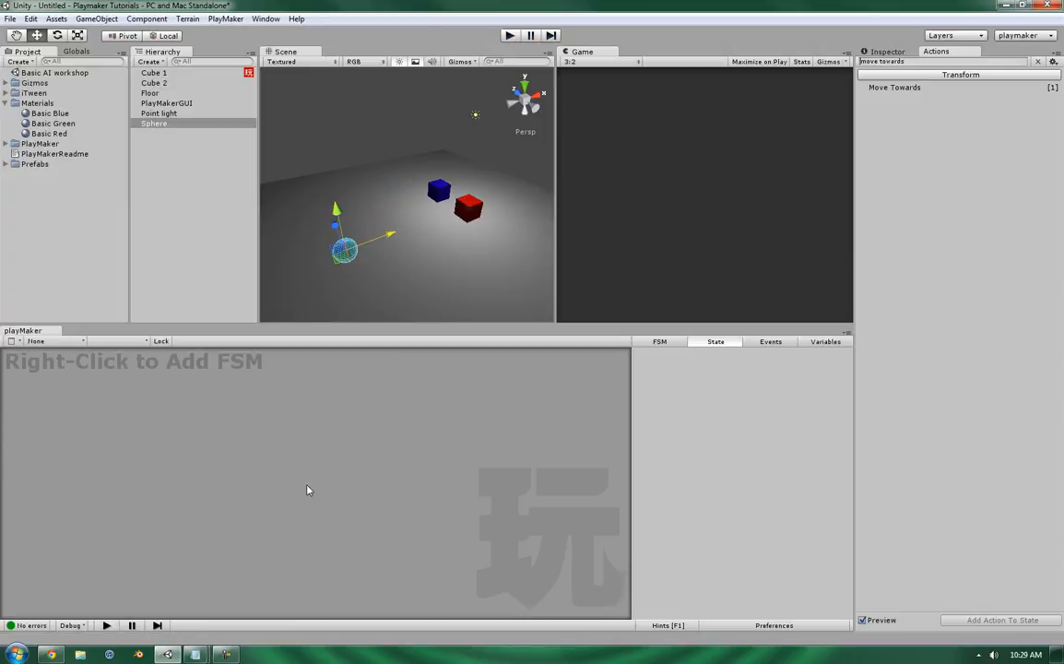
pyautogui.click(160, 73)
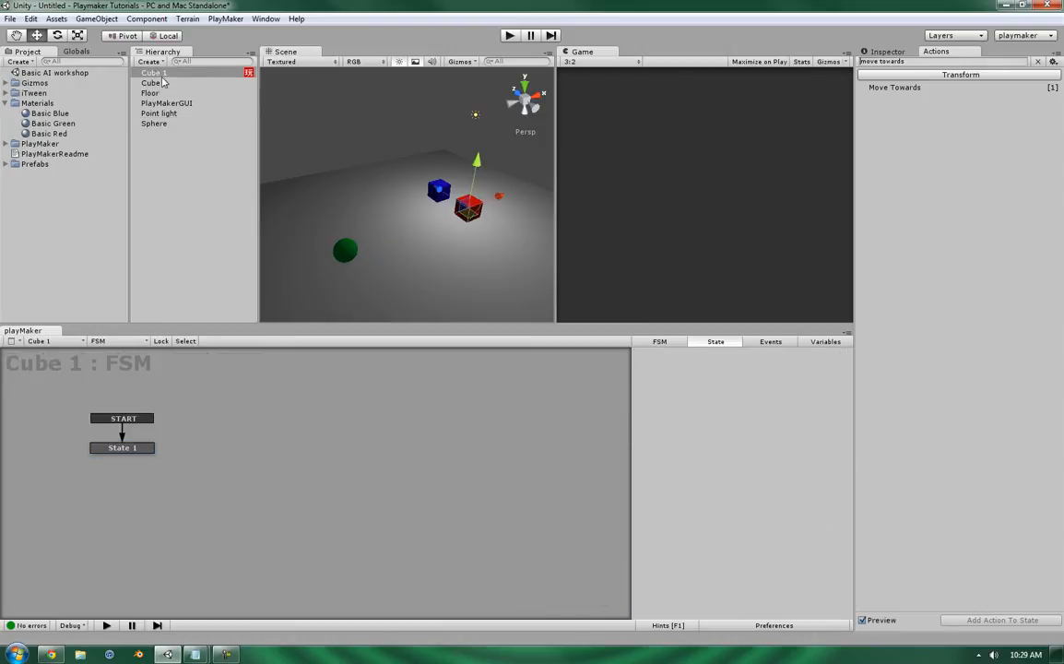
pyautogui.click(121, 447)
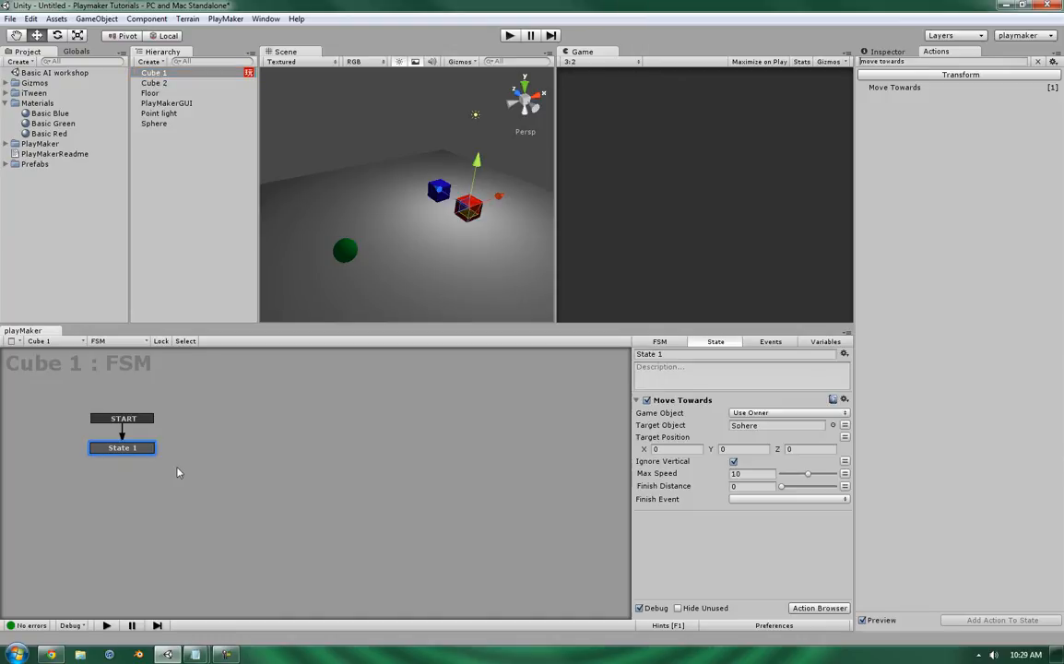
# Step: Add an "I'm Done" event in the Events tab, then return to the State tab
pyautogui.click(747, 486)
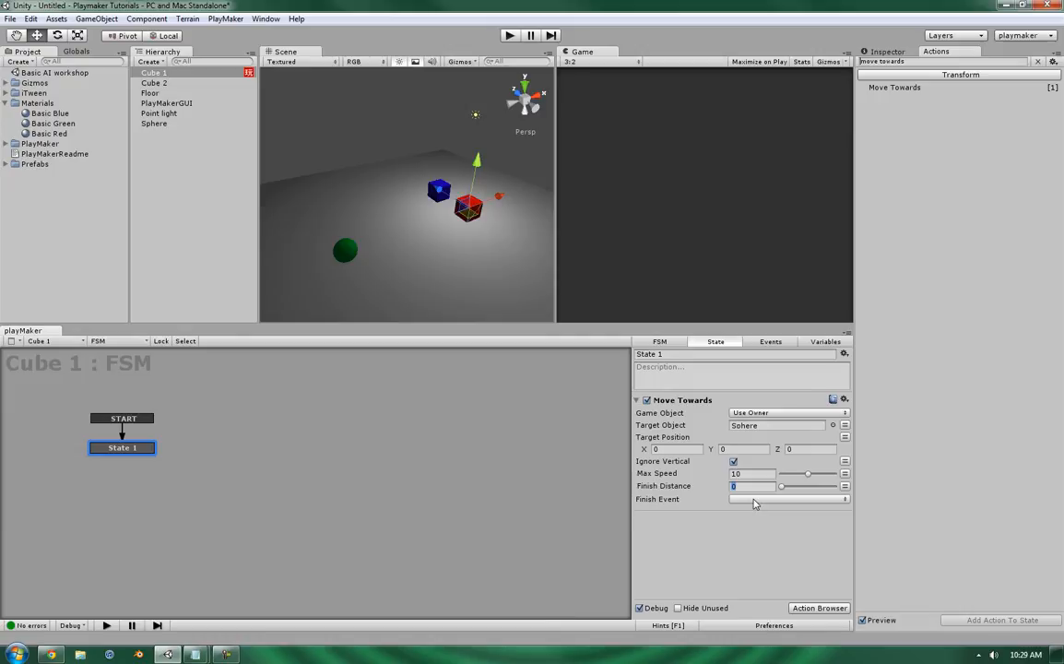
pyautogui.click(770, 341)
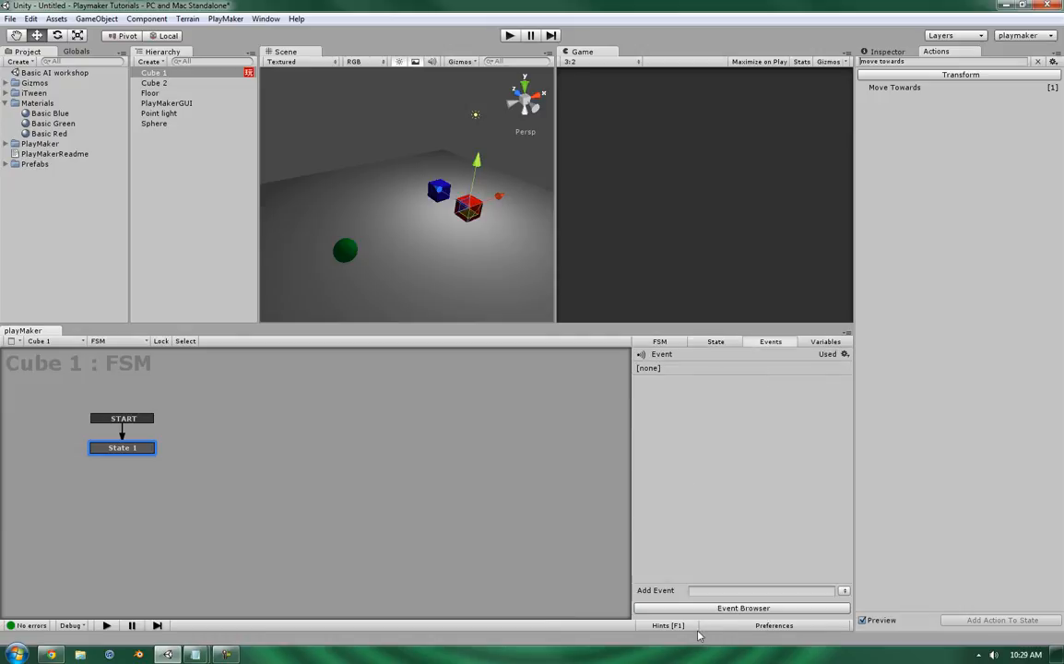
pyautogui.click(760, 591)
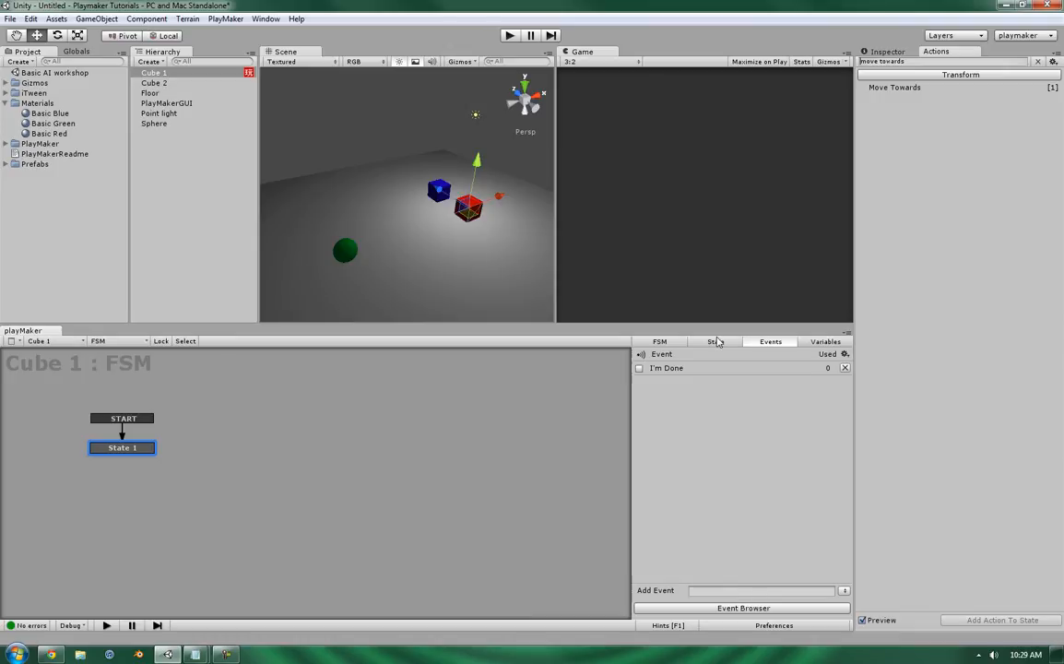
pyautogui.click(715, 341)
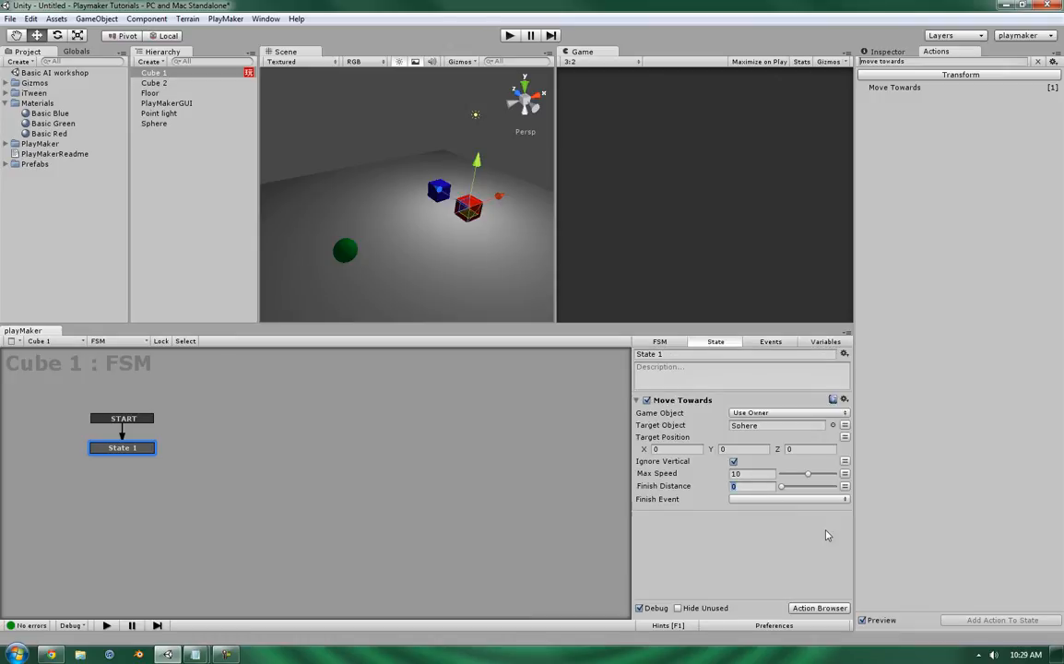
pyautogui.moveTo(764, 504)
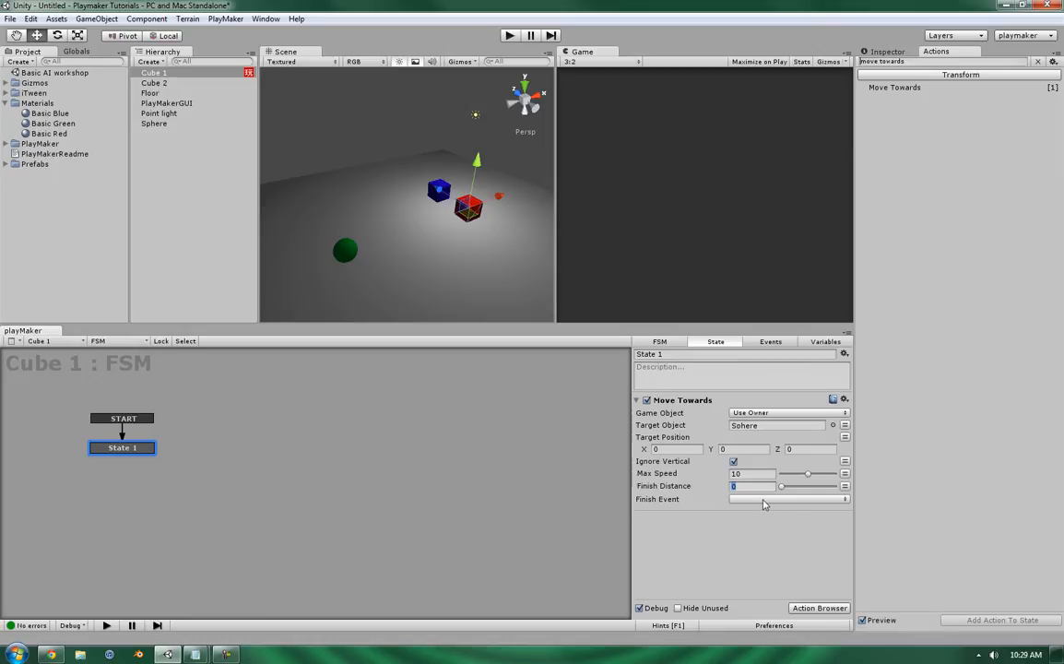
# Step: Add State 2, reached from State 1 via I'm Done, and play-test the transition
pyautogui.rightClick(355, 451)
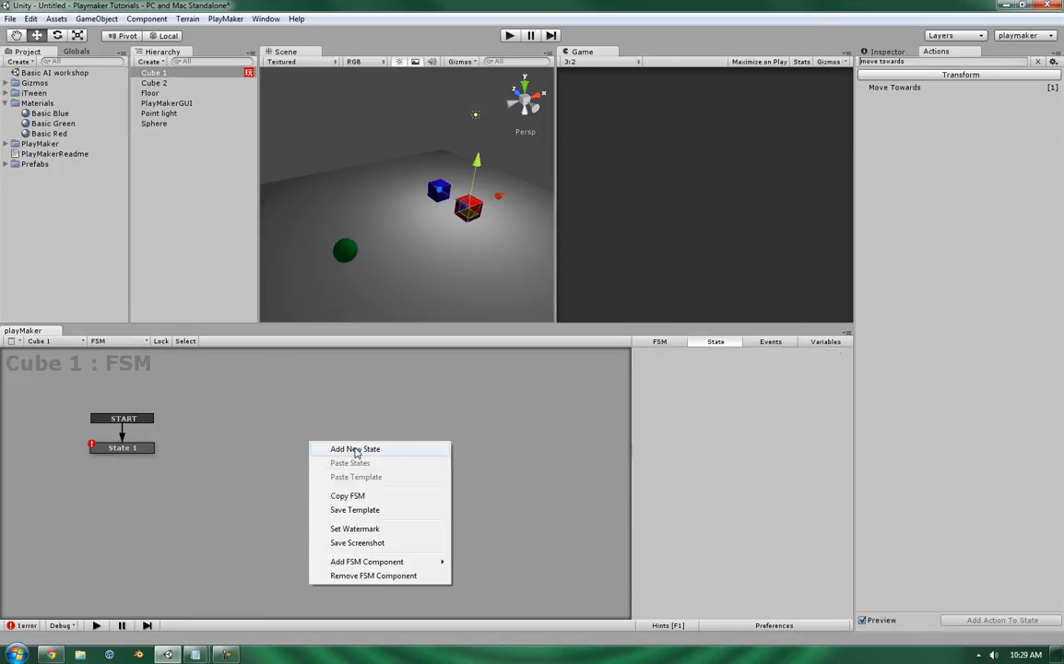
pyautogui.click(355, 449)
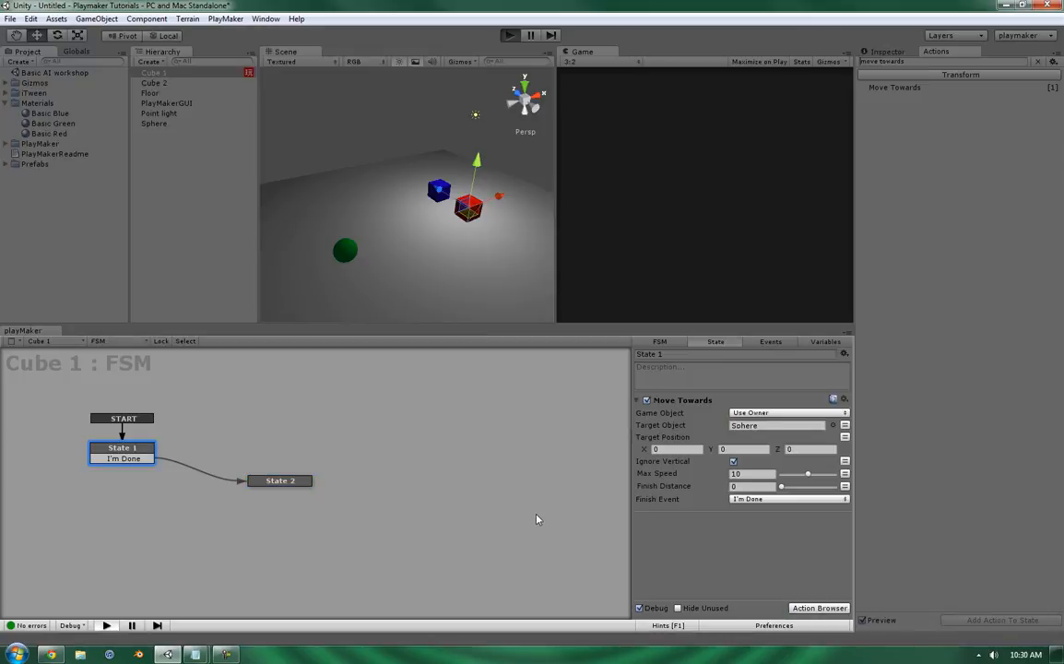
pyautogui.click(506, 35)
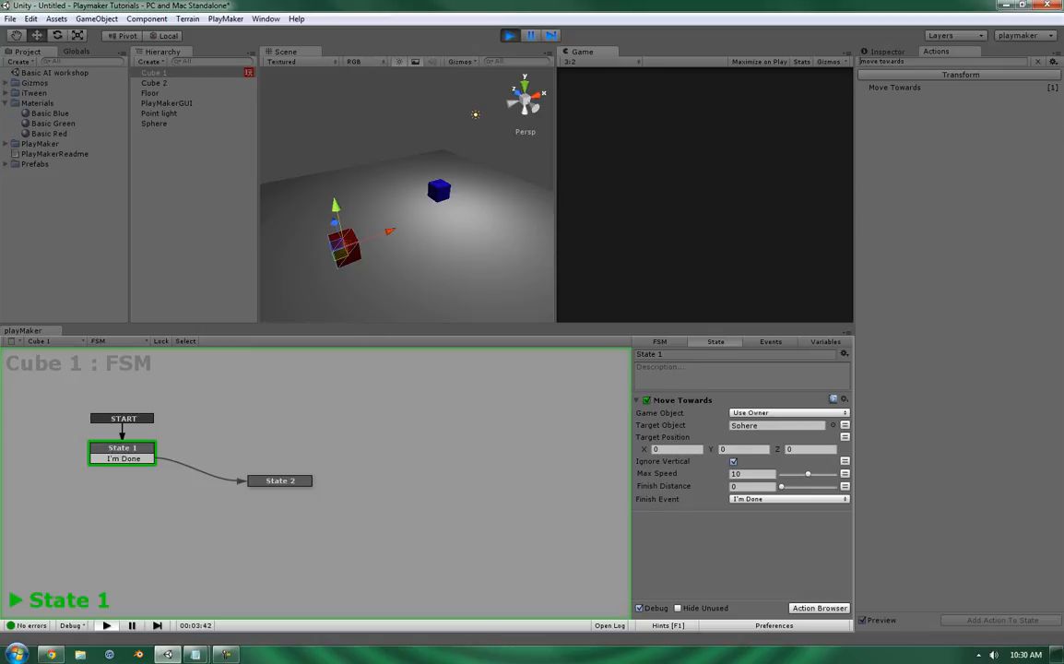
pyautogui.click(516, 34)
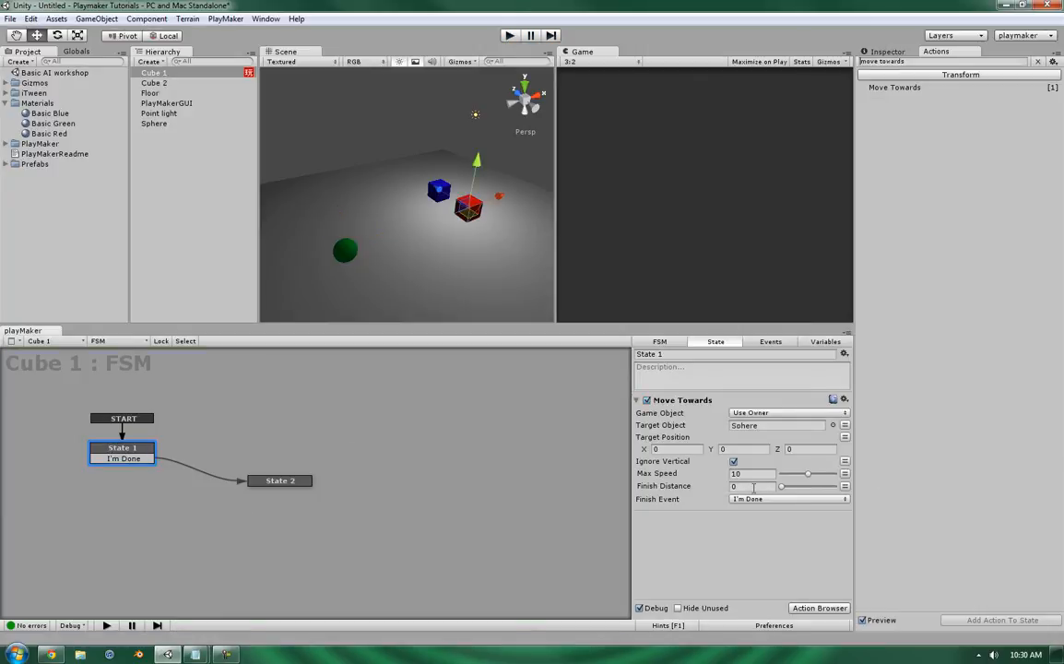